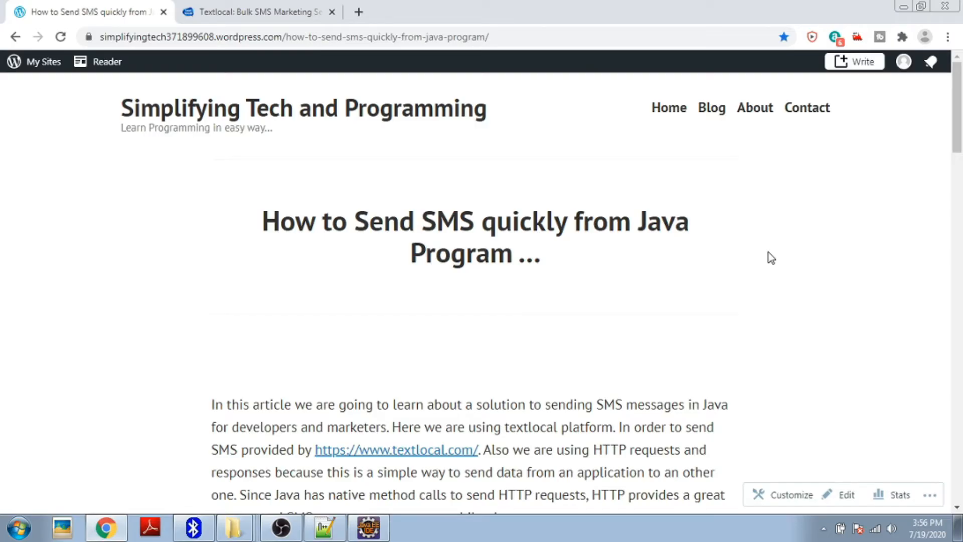
Step: Scroll the blog post down to the Textlocal API Key List sample screenshot
{"action": "scroll", "scroll_direction": "down", "scroll_amount": 3}
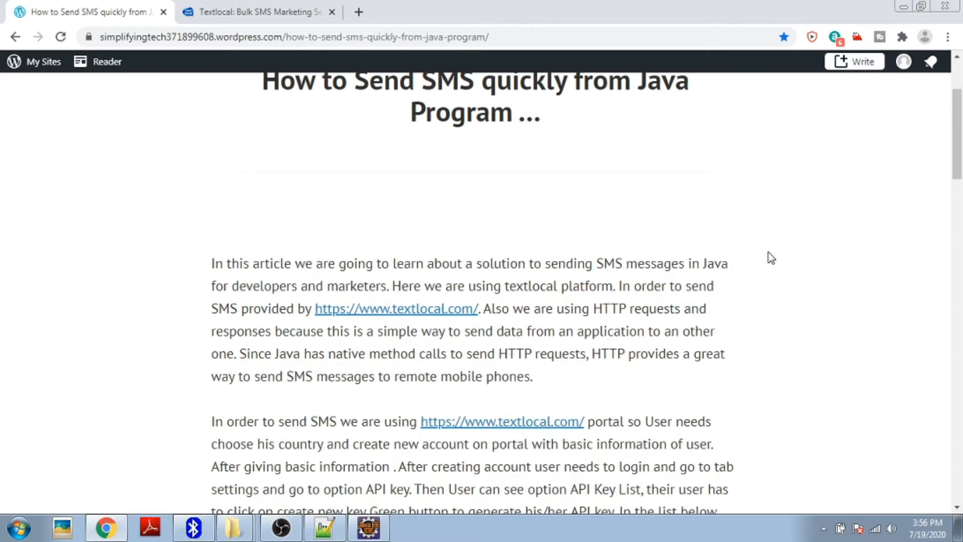
{"action": "scroll", "scroll_direction": "down", "scroll_amount": 3}
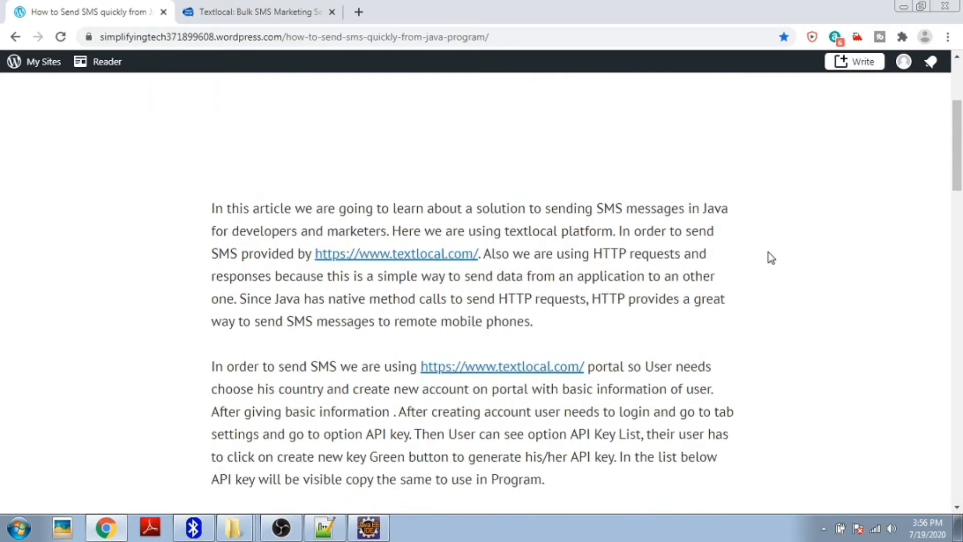
{"action": "scroll", "scroll_direction": "down", "scroll_amount": 3}
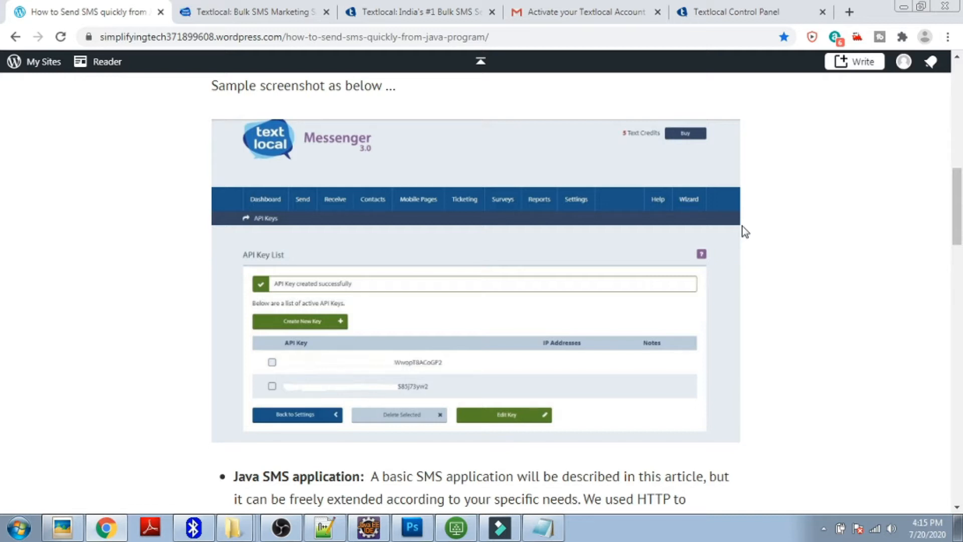
{"action": "mouse_move", "coordinate": [511, 429]}
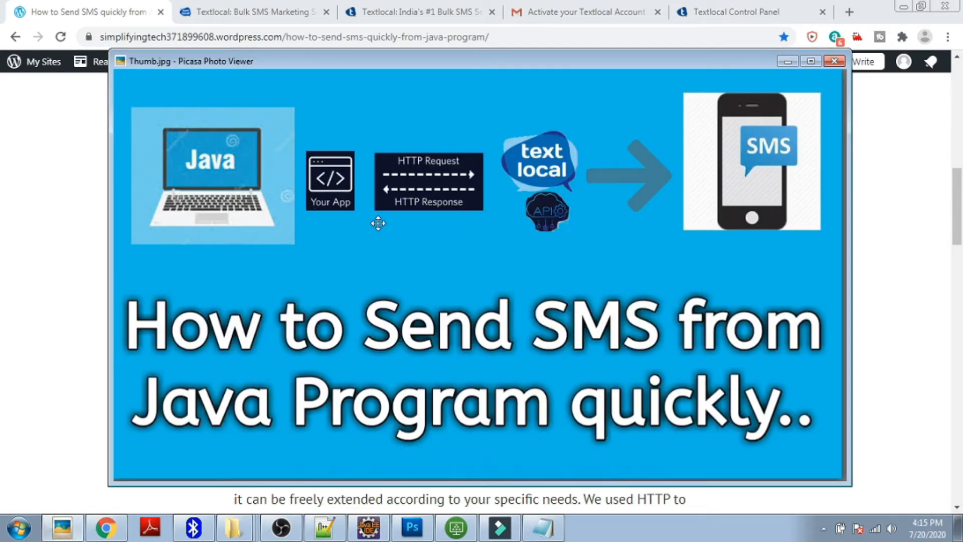
{"action": "mouse_move", "coordinate": [322, 181]}
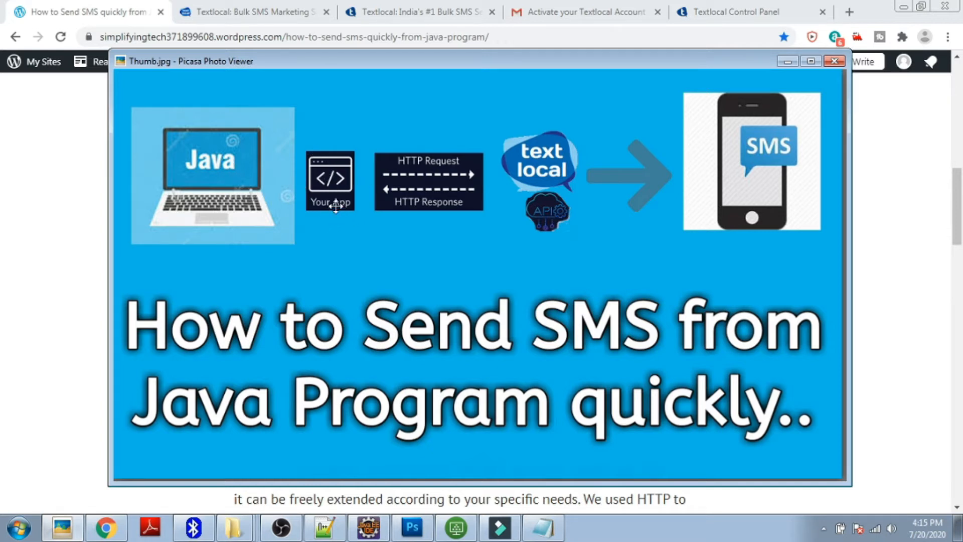
{"action": "mouse_move", "coordinate": [393, 180]}
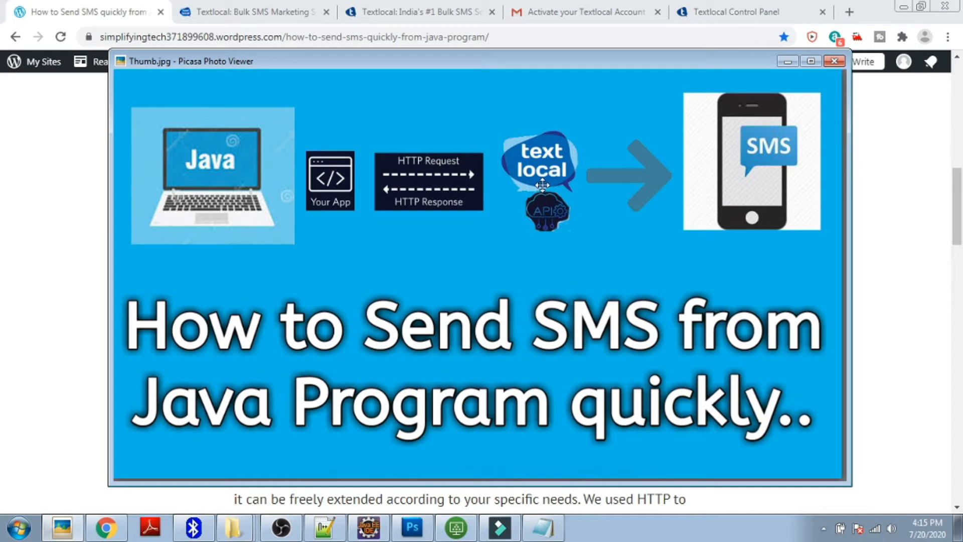
{"action": "mouse_move", "coordinate": [541, 209]}
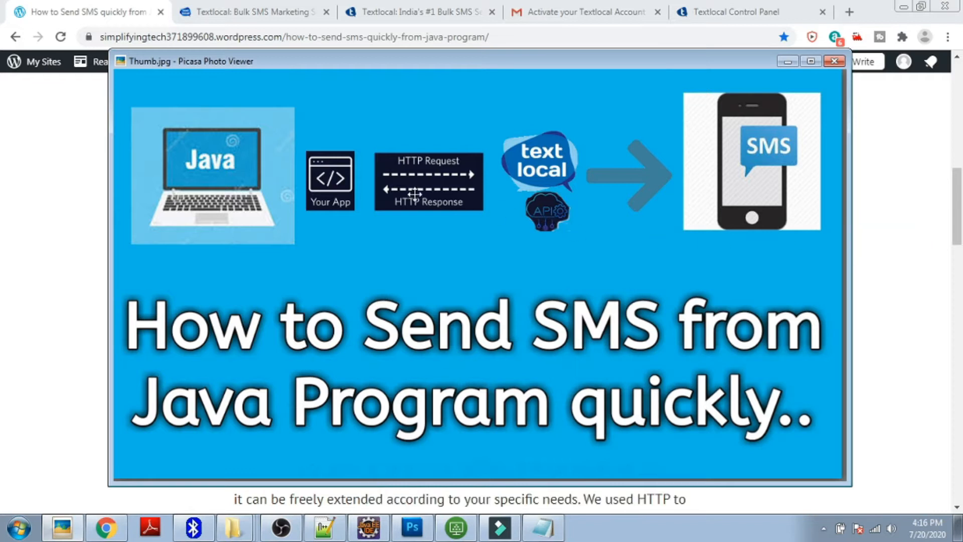
{"action": "mouse_move", "coordinate": [344, 180]}
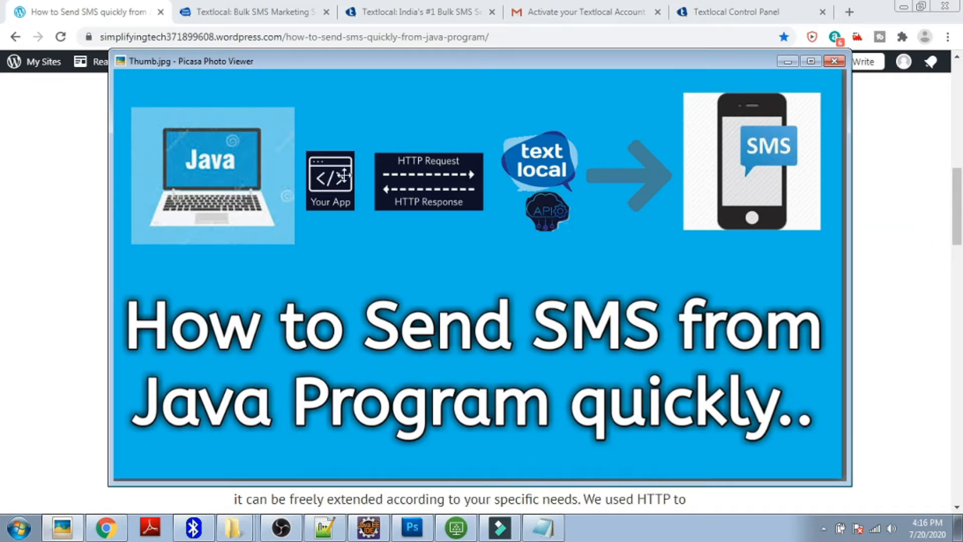
{"action": "mouse_move", "coordinate": [351, 179]}
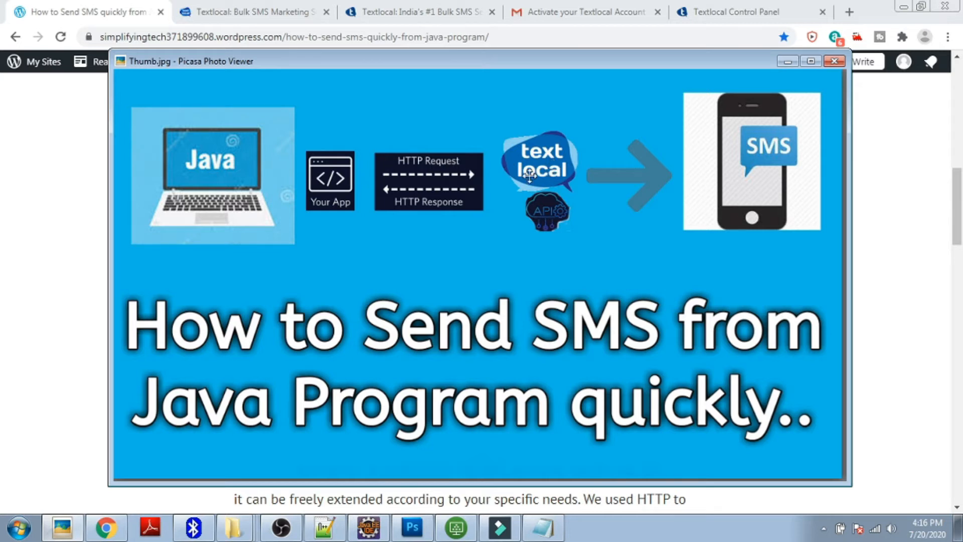
{"action": "mouse_move", "coordinate": [391, 167]}
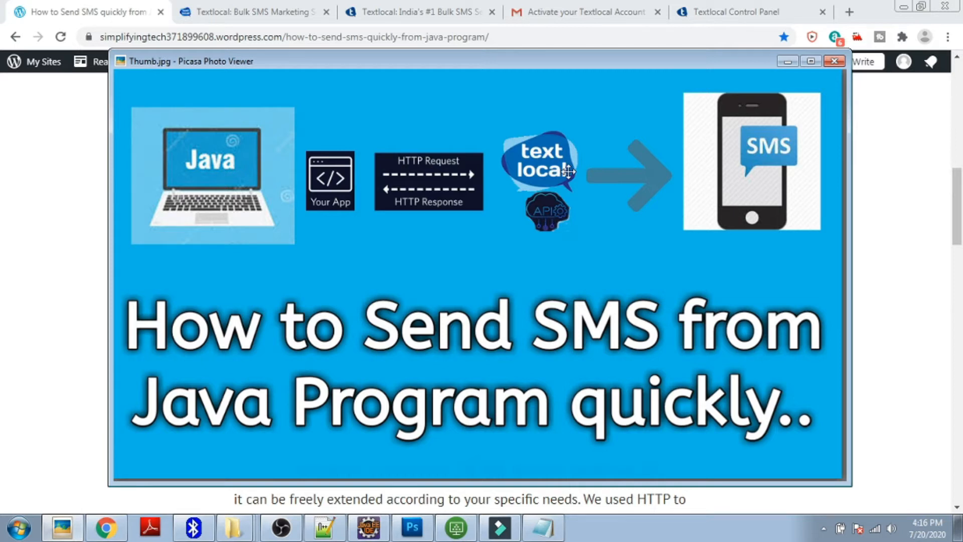
{"action": "mouse_move", "coordinate": [544, 176]}
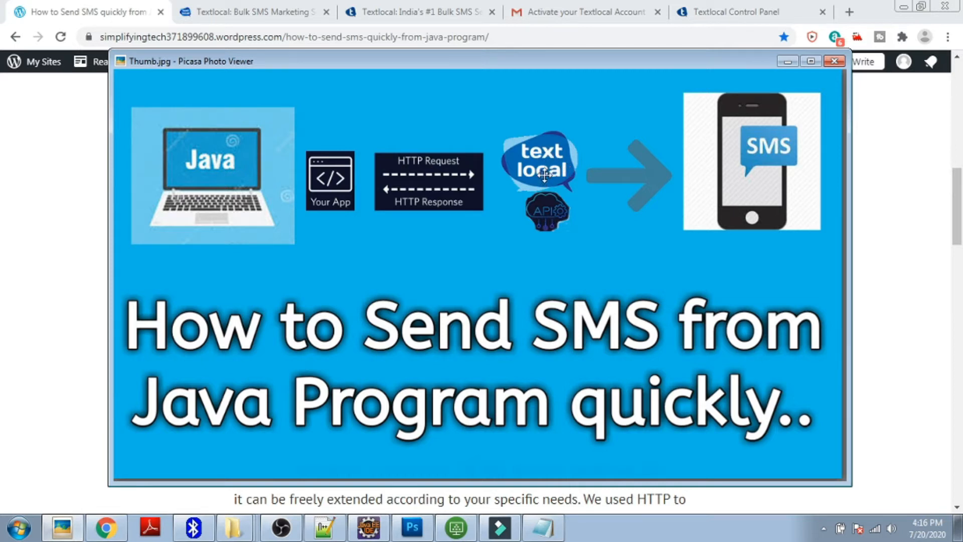
{"action": "mouse_move", "coordinate": [758, 172]}
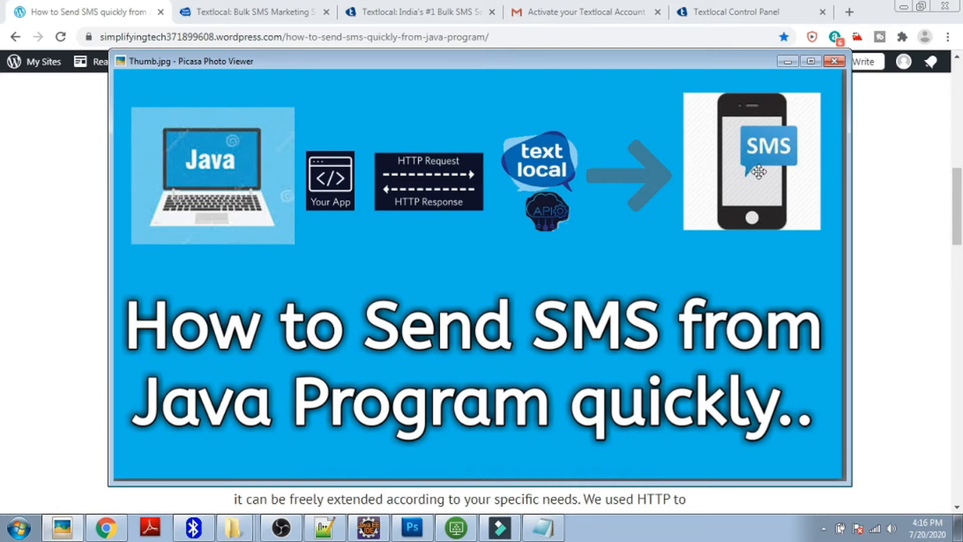
{"action": "mouse_move", "coordinate": [456, 177]}
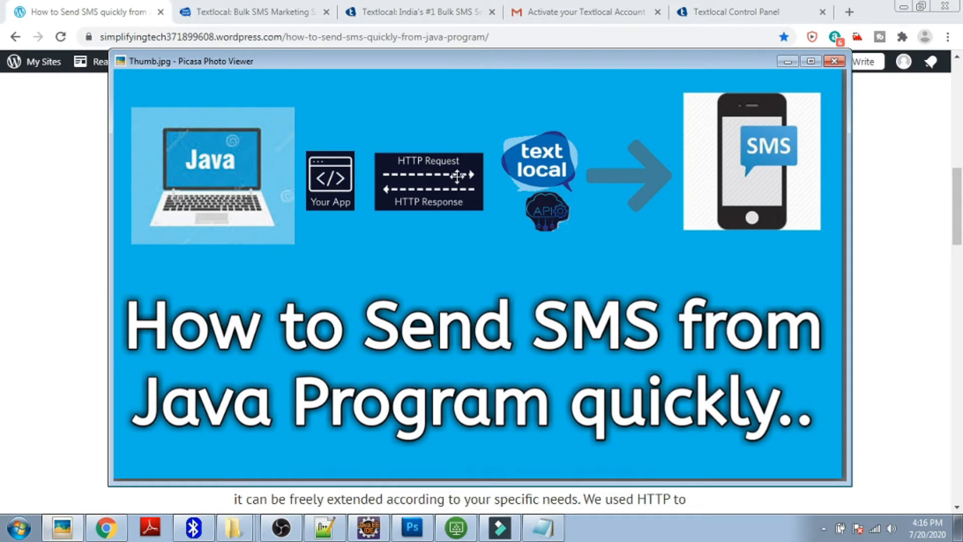
{"action": "mouse_move", "coordinate": [656, 171]}
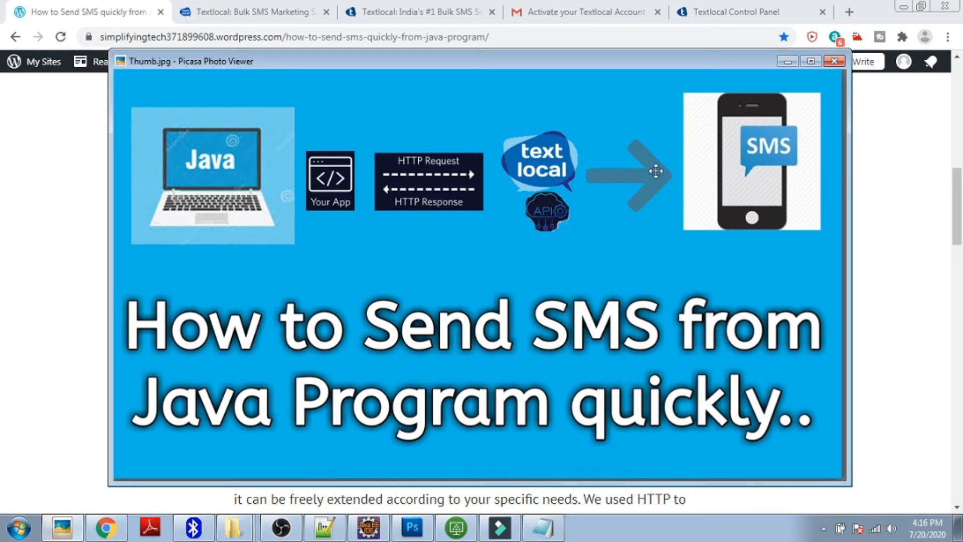
Step: Close the thumbnail and switch to the Textlocal site, selecting its address
{"action": "left_click", "coordinate": [834, 62]}
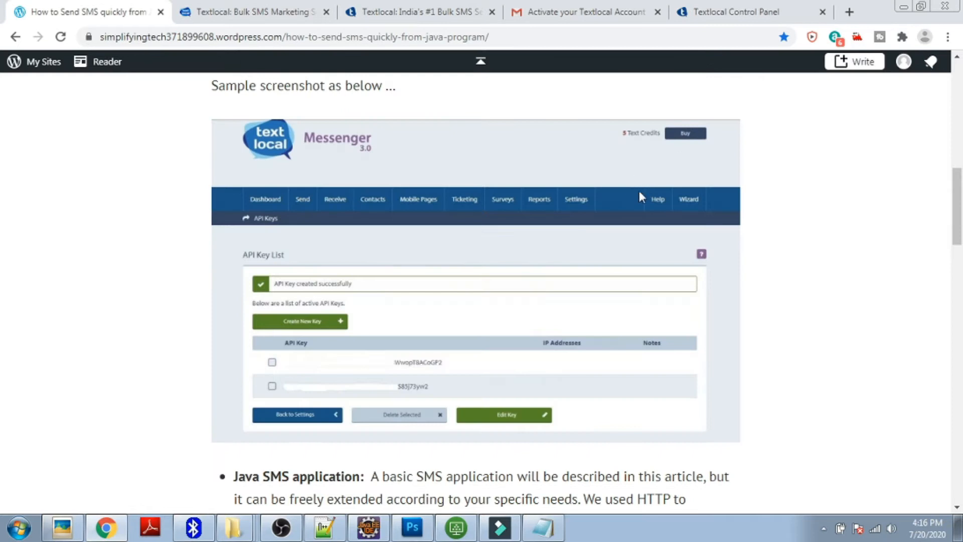
{"action": "left_click", "coordinate": [252, 12]}
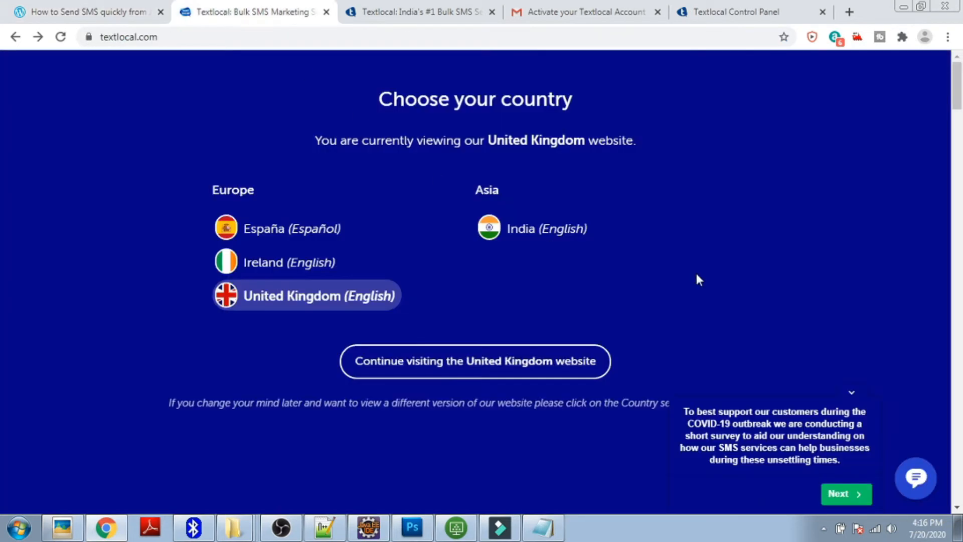
{"action": "left_click", "coordinate": [130, 38]}
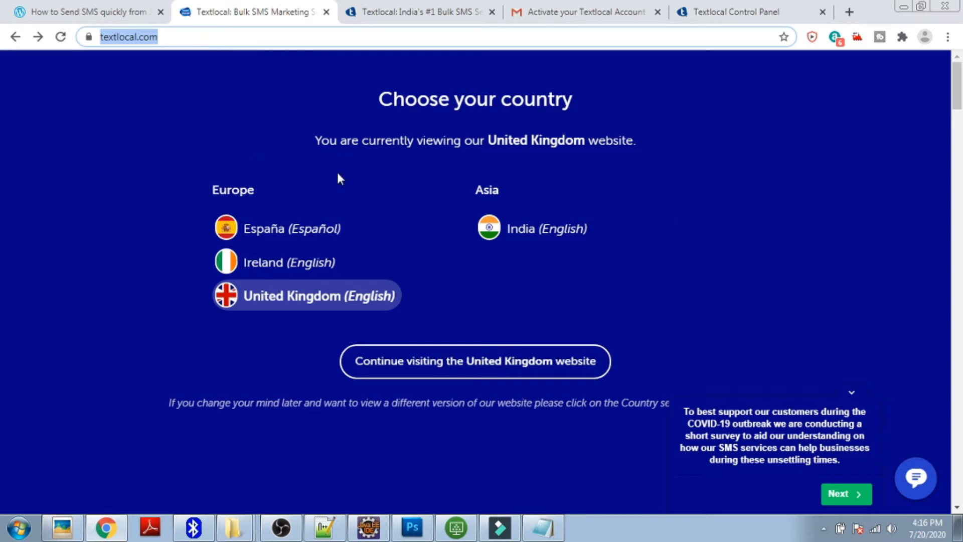
{"action": "mouse_move", "coordinate": [341, 261]}
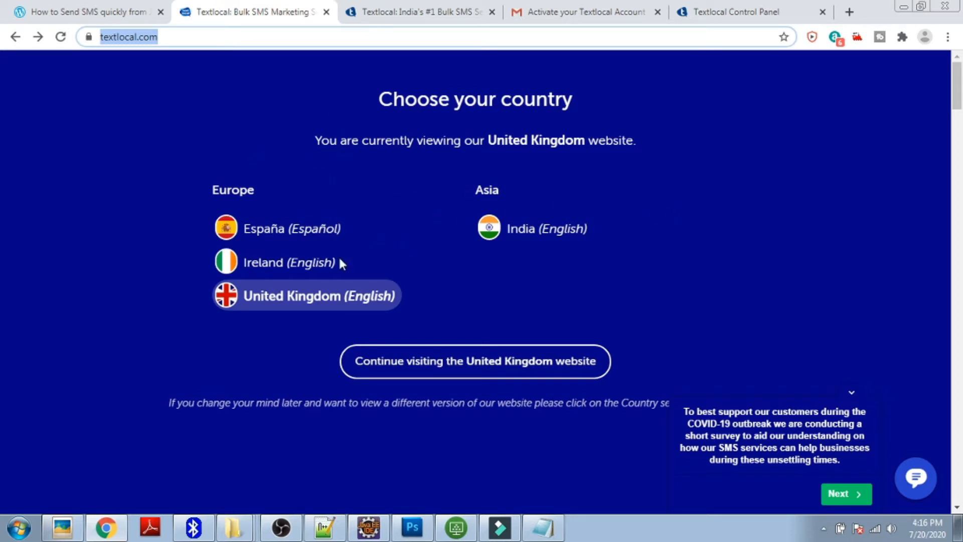
{"action": "mouse_move", "coordinate": [497, 263]}
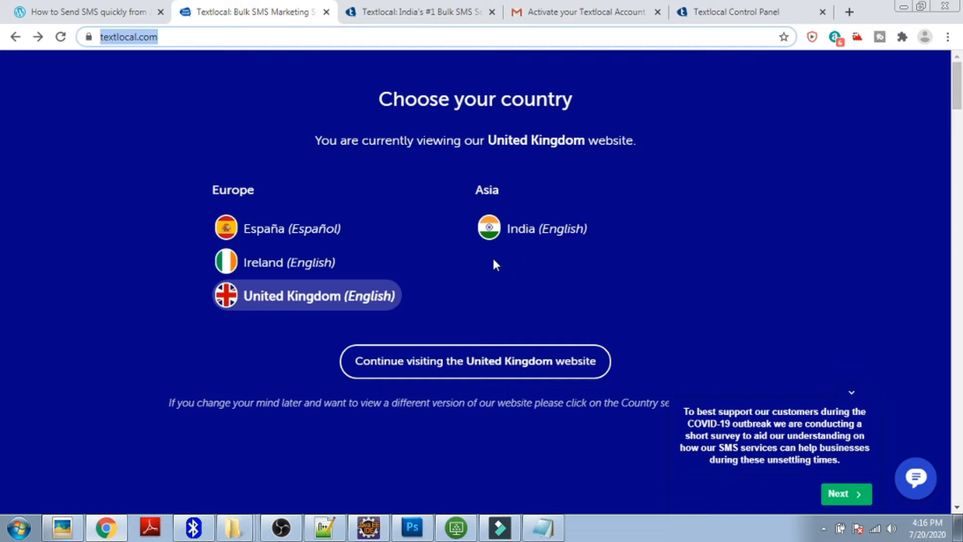
{"action": "mouse_move", "coordinate": [521, 223]}
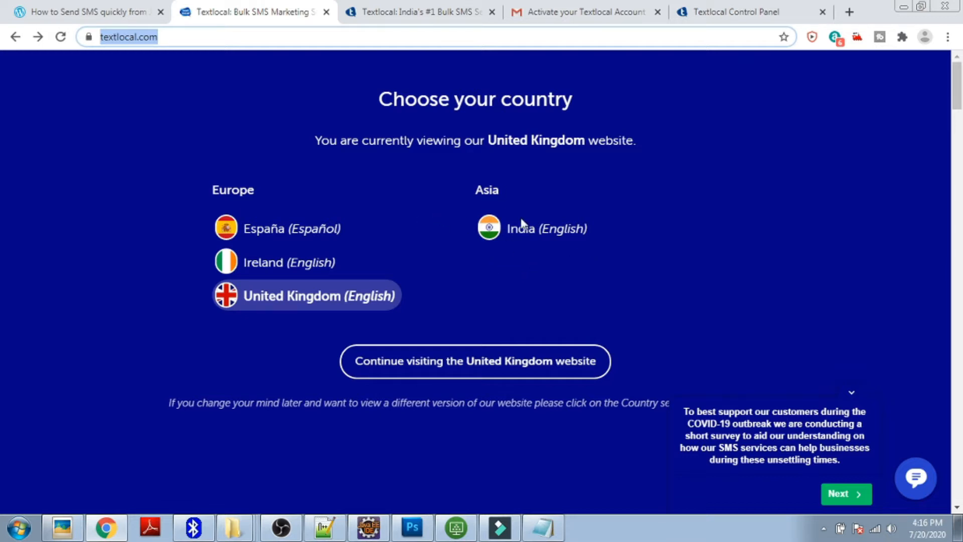
{"action": "mouse_move", "coordinate": [530, 242]}
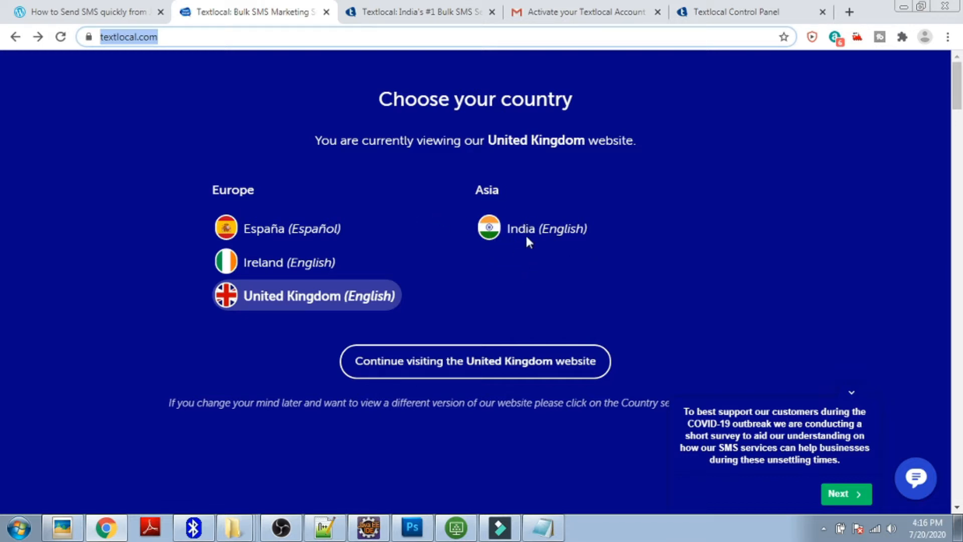
{"action": "mouse_move", "coordinate": [520, 229]}
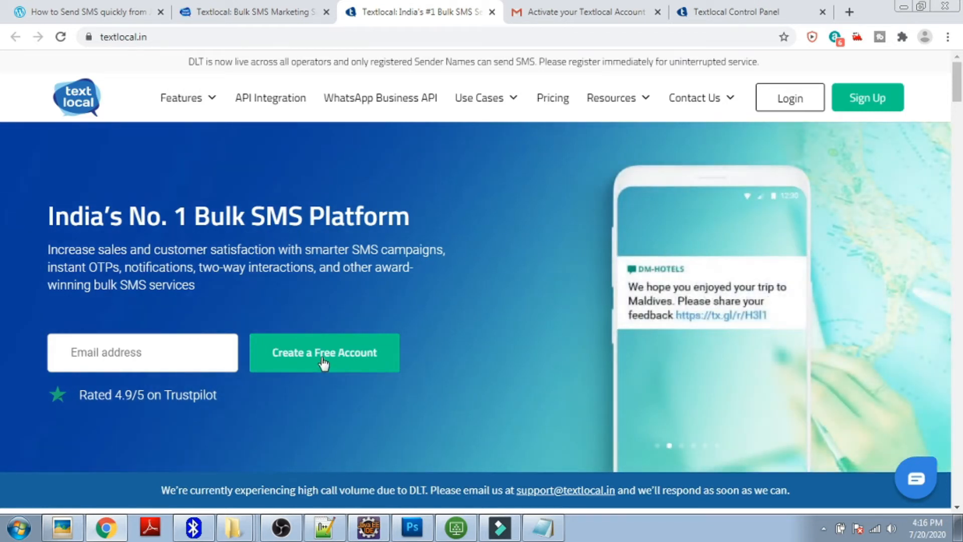
Step: Switch from the Textlocal India homepage to the Gmail 'Activate your Textlocal Account' email
{"action": "left_click", "coordinate": [141, 352]}
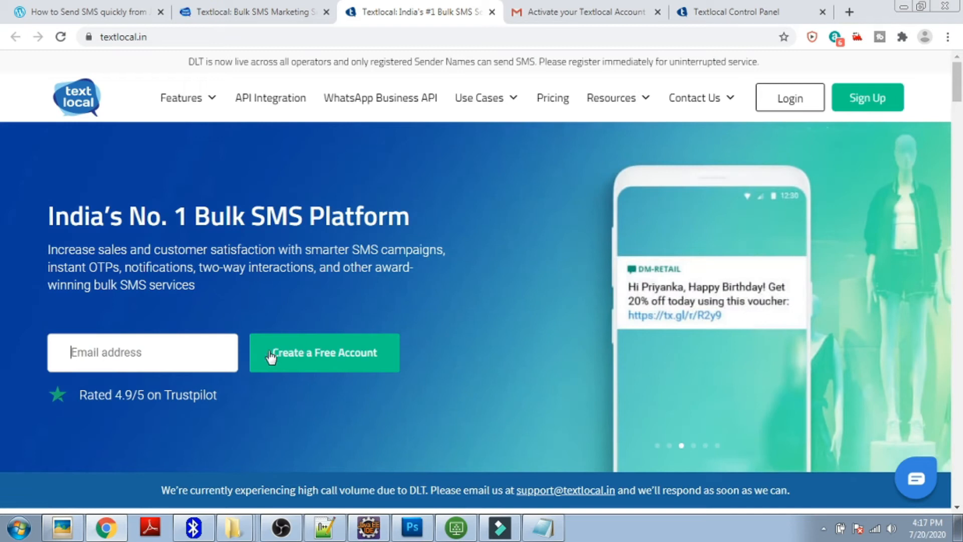
{"action": "mouse_move", "coordinate": [359, 350]}
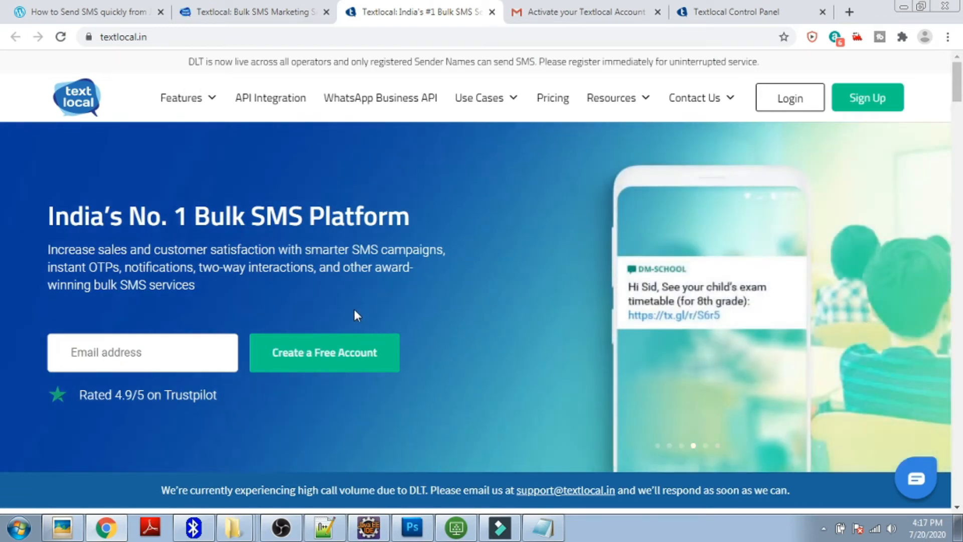
{"action": "mouse_move", "coordinate": [606, 204]}
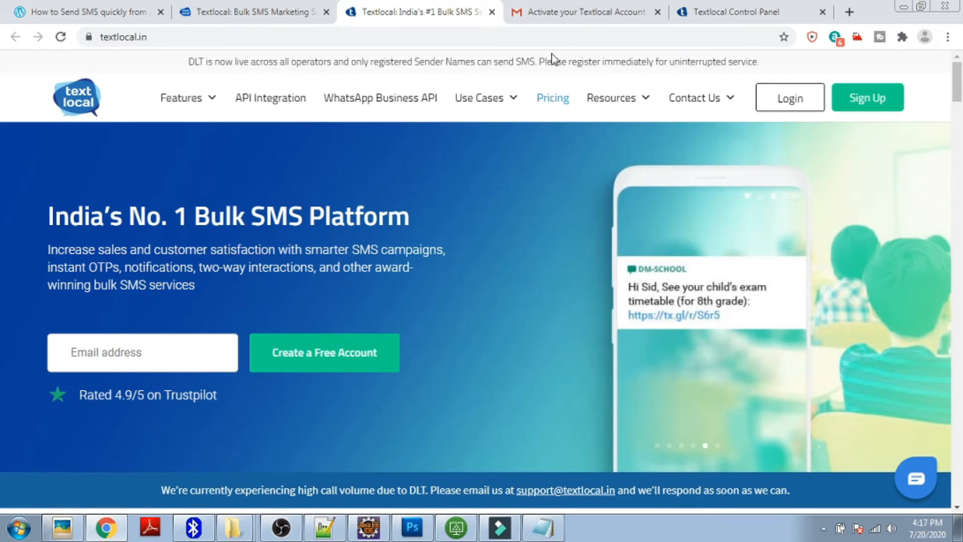
{"action": "left_click", "coordinate": [584, 12]}
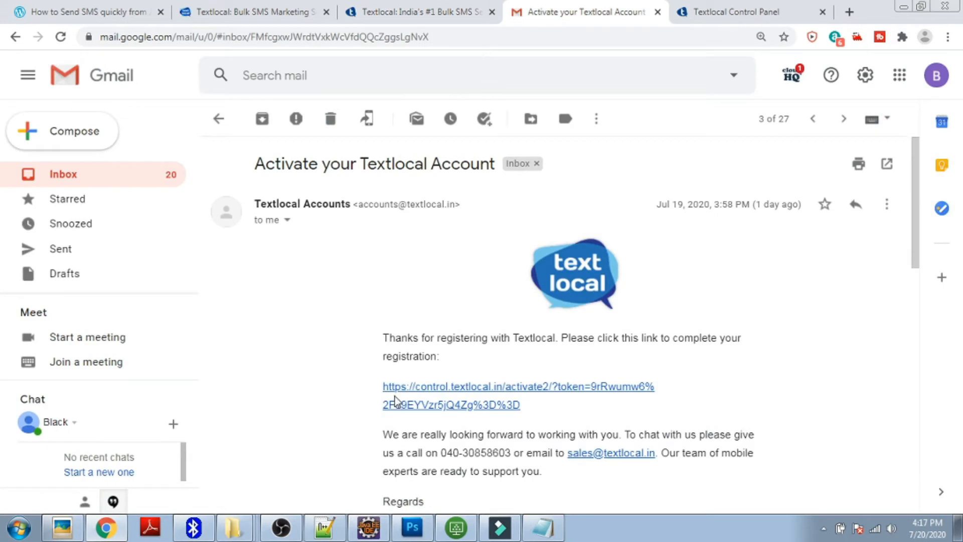
{"action": "mouse_move", "coordinate": [530, 403]}
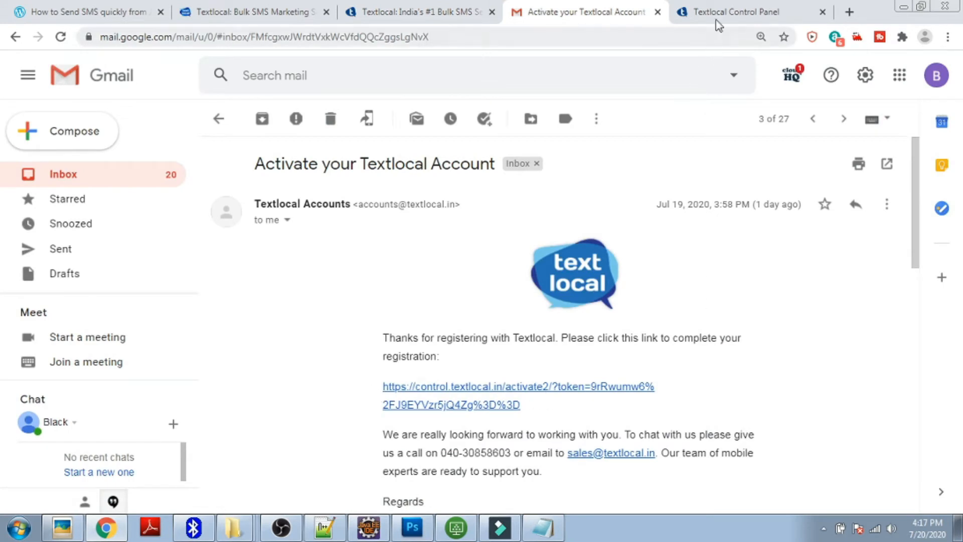
Step: Tick 'Friends and Family use only?' on the activation form and expand the Settings menu
{"action": "left_click", "coordinate": [738, 12]}
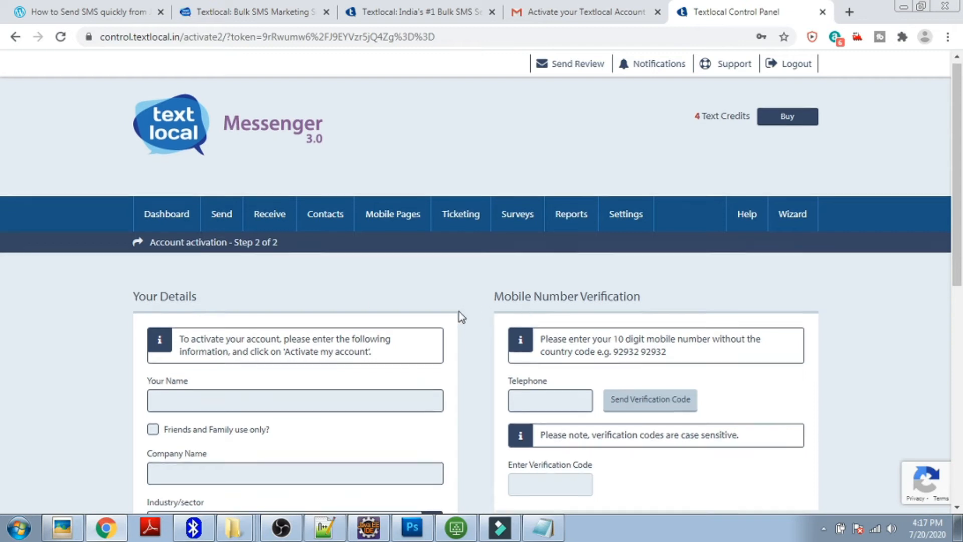
{"action": "scroll", "scroll_direction": "down", "scroll_amount": 3}
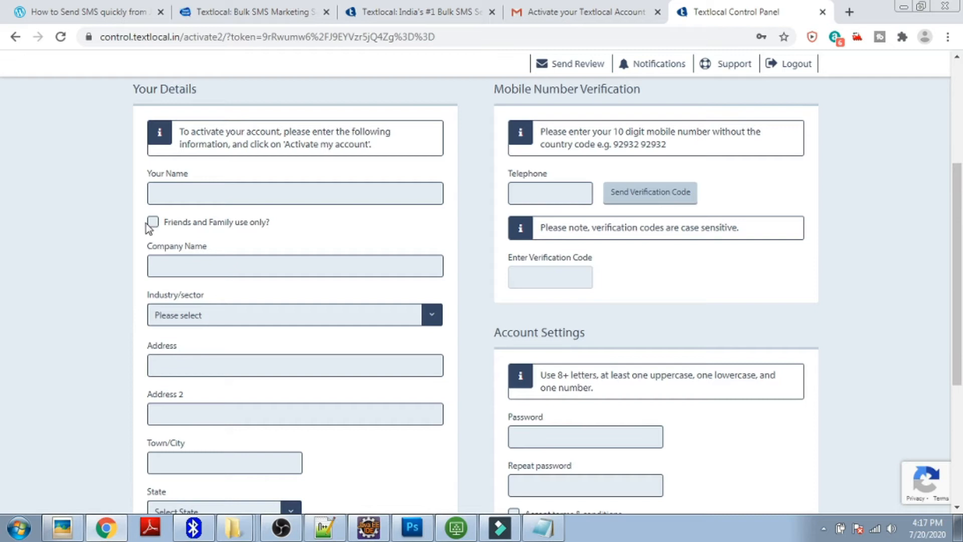
{"action": "mouse_move", "coordinate": [194, 228]}
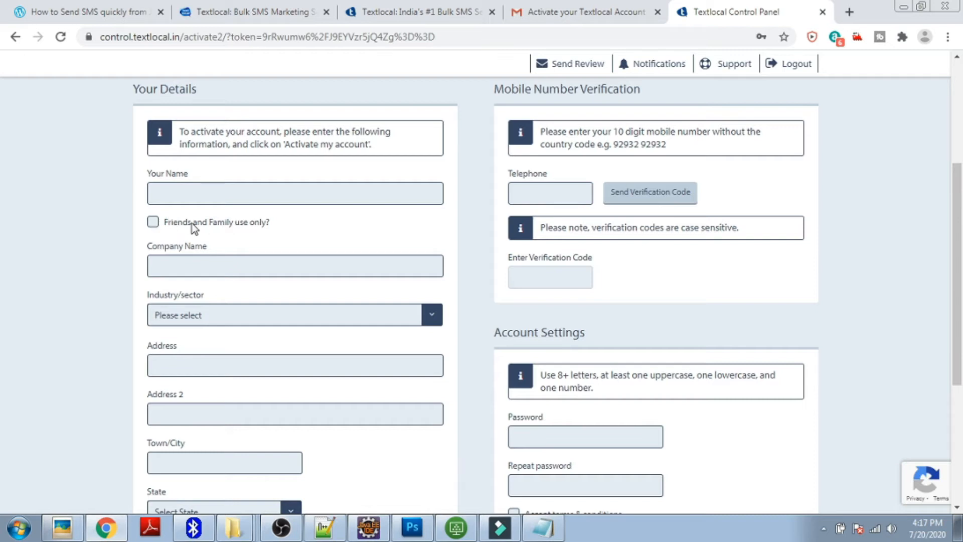
{"action": "mouse_move", "coordinate": [232, 305]}
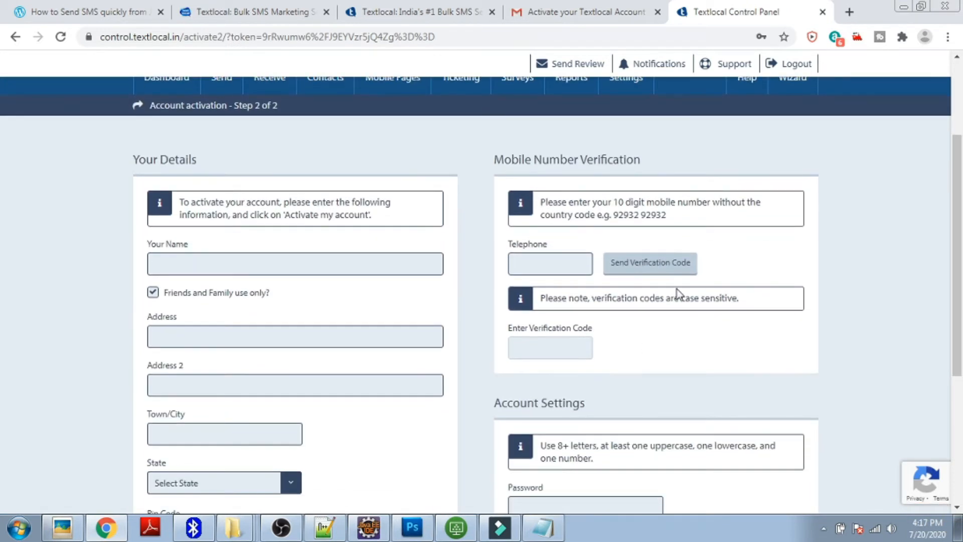
{"action": "scroll", "scroll_direction": "down", "scroll_amount": 3}
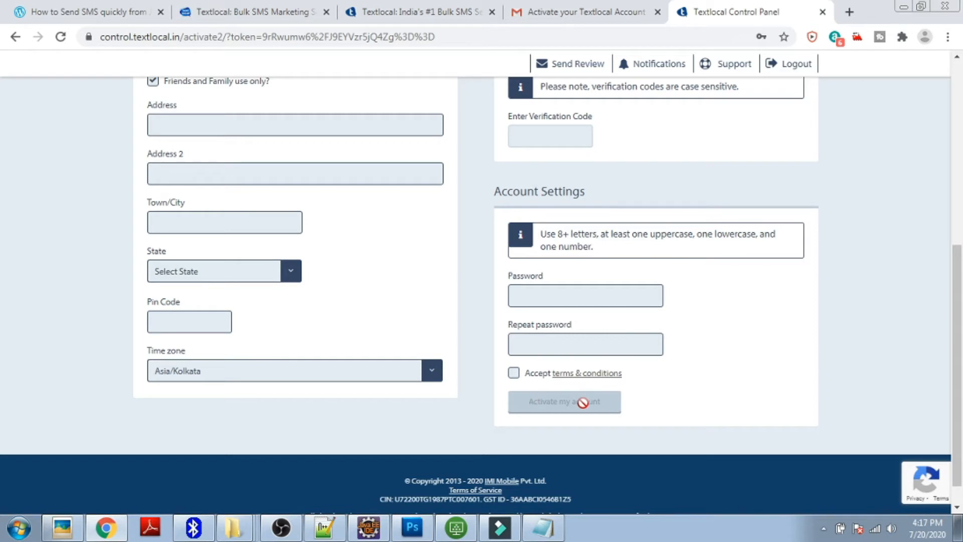
{"action": "mouse_move", "coordinate": [719, 247]}
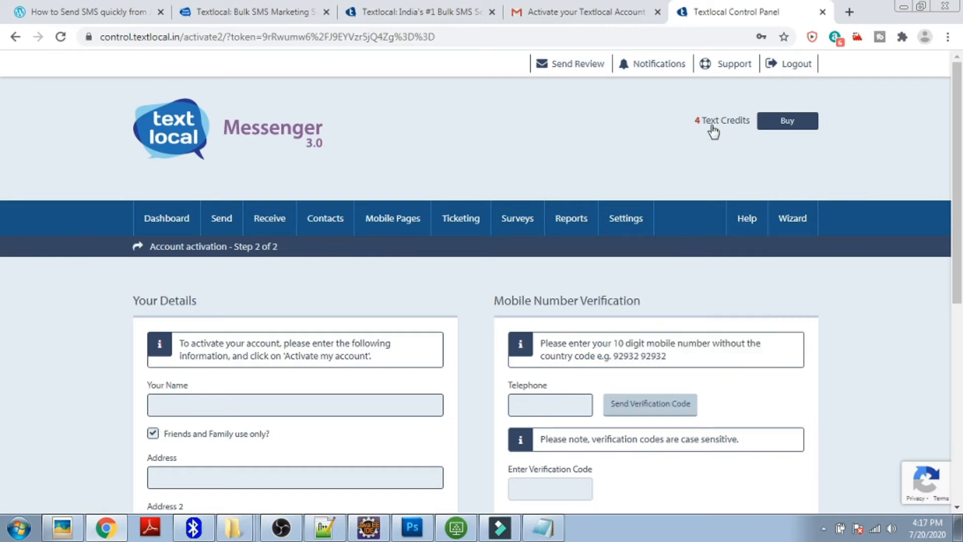
{"action": "mouse_move", "coordinate": [872, 97]}
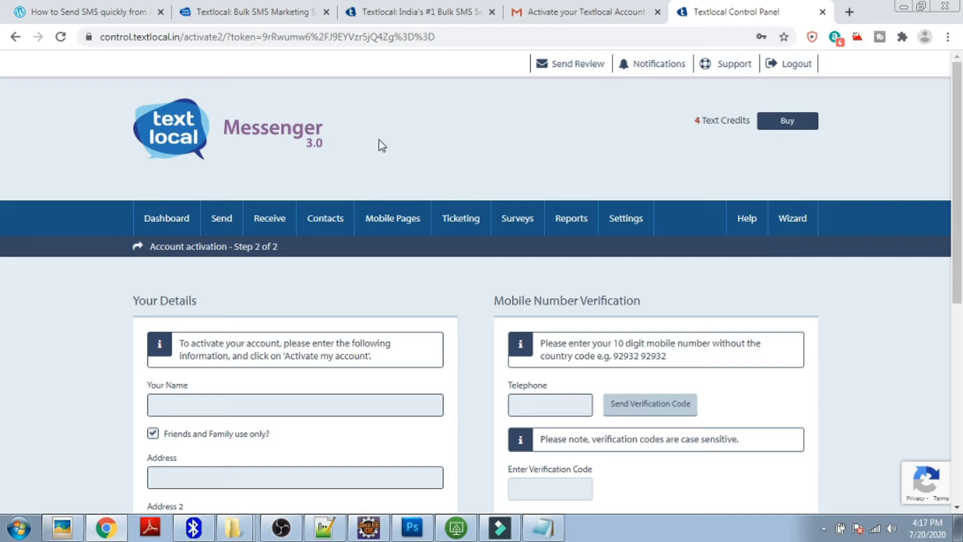
{"action": "left_click", "coordinate": [625, 218]}
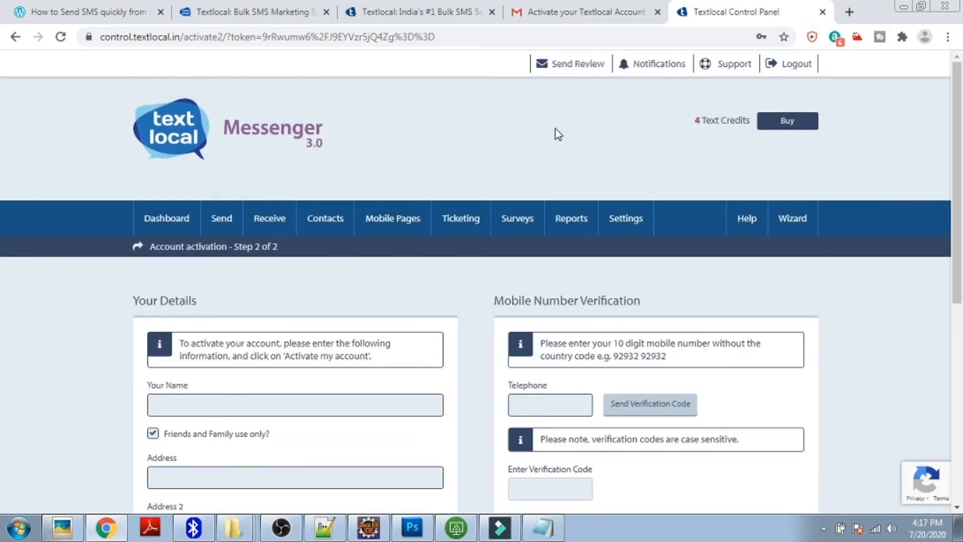
{"action": "scroll", "scroll_direction": "down", "scroll_amount": 3}
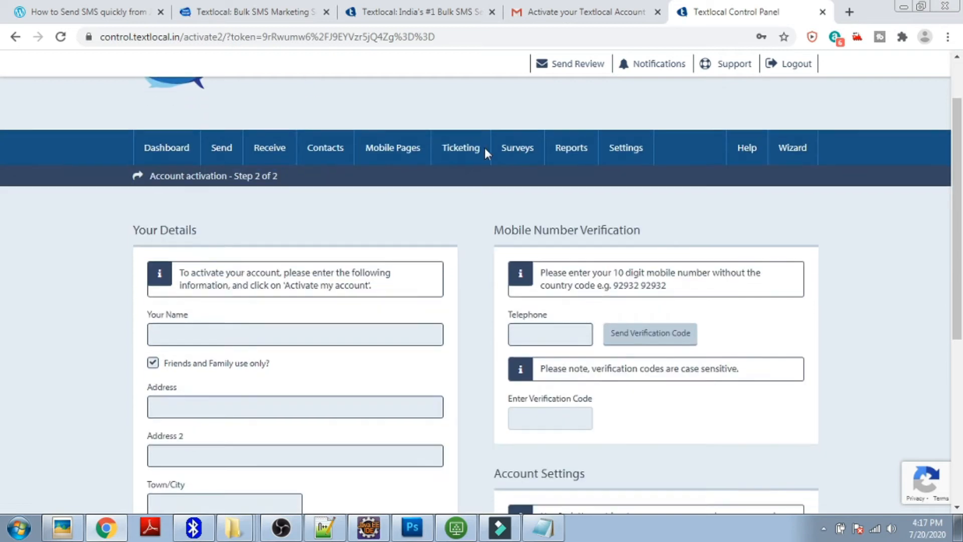
{"action": "left_click", "coordinate": [625, 148]}
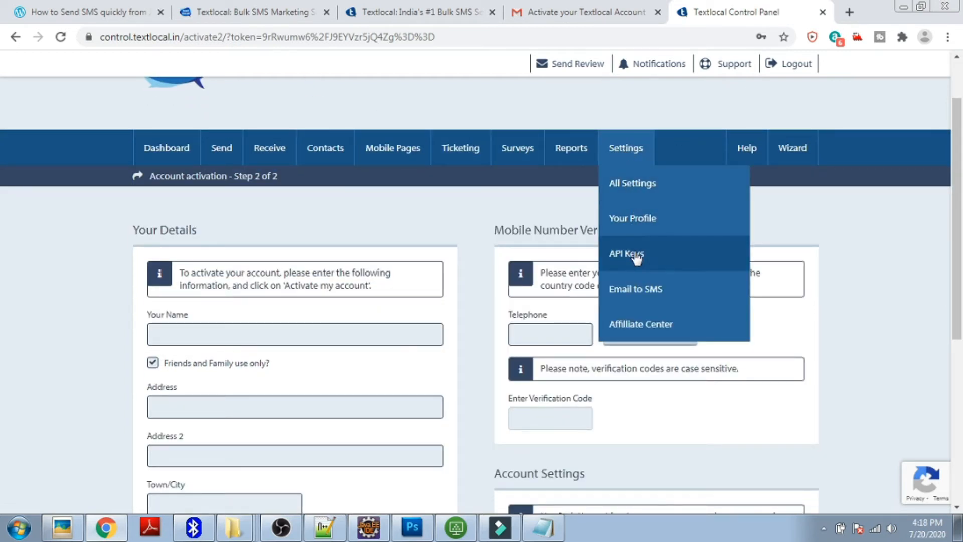
Step: Go to Settings > API Keys and bring the API Key List with its active keys into view
{"action": "left_click", "coordinate": [626, 252]}
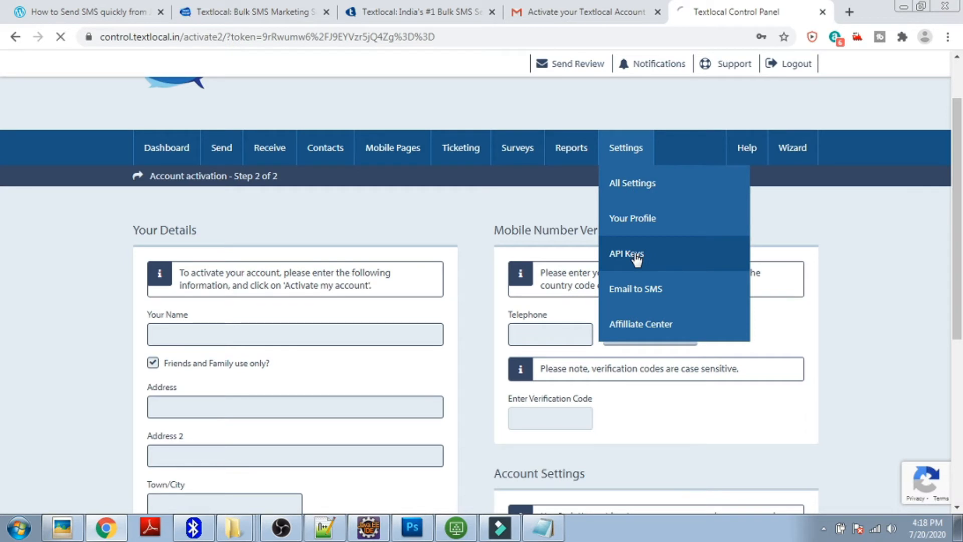
{"action": "left_click", "coordinate": [626, 254]}
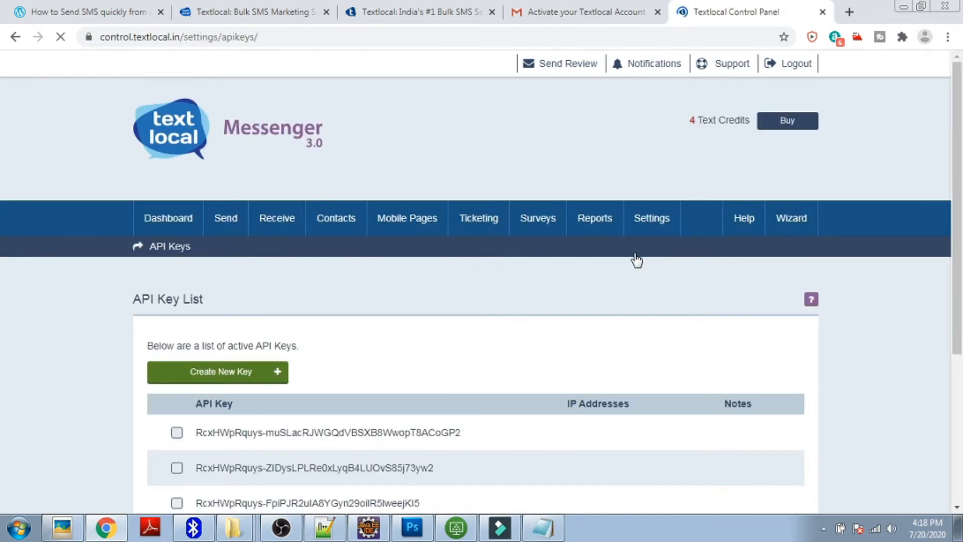
{"action": "scroll", "scroll_direction": "down", "scroll_amount": 3}
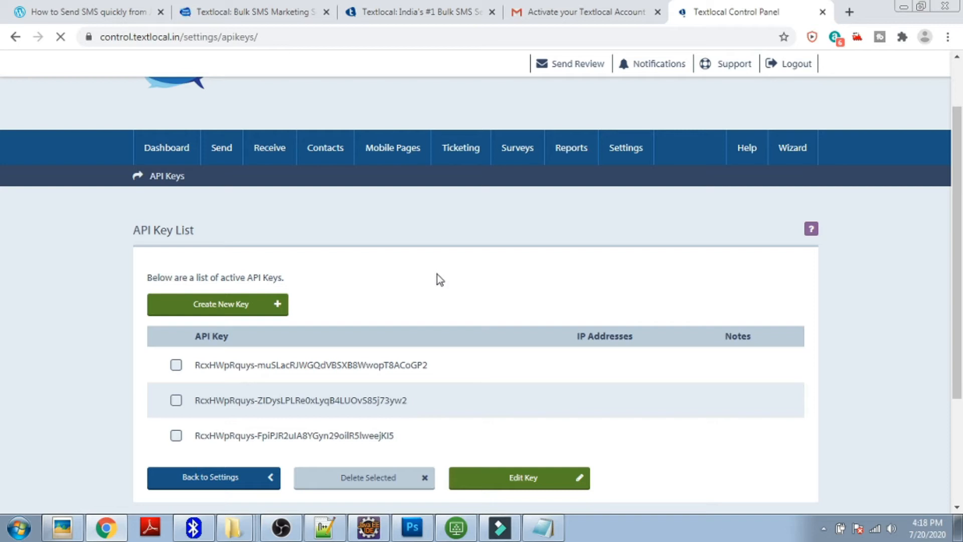
{"action": "scroll", "scroll_direction": "down", "scroll_amount": 3}
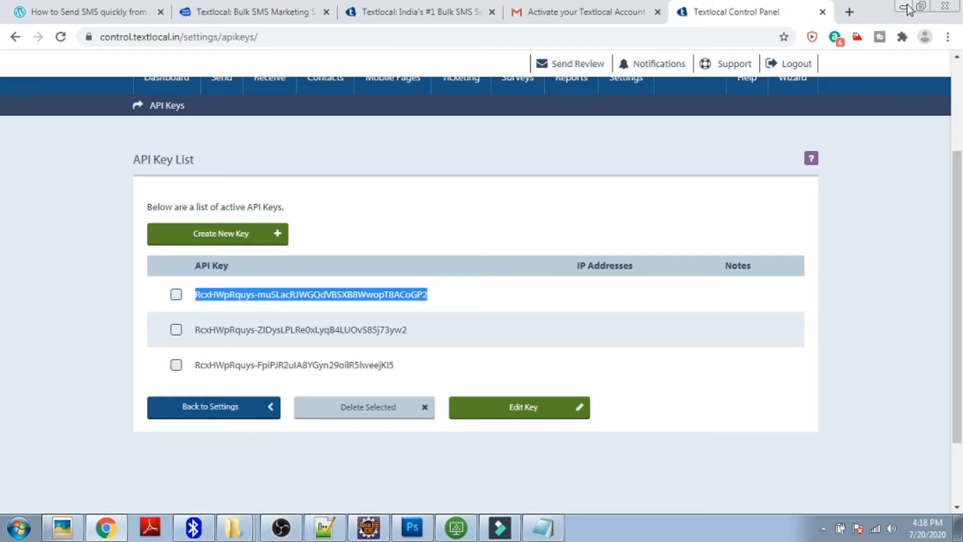
{"action": "mouse_move", "coordinate": [480, 307]}
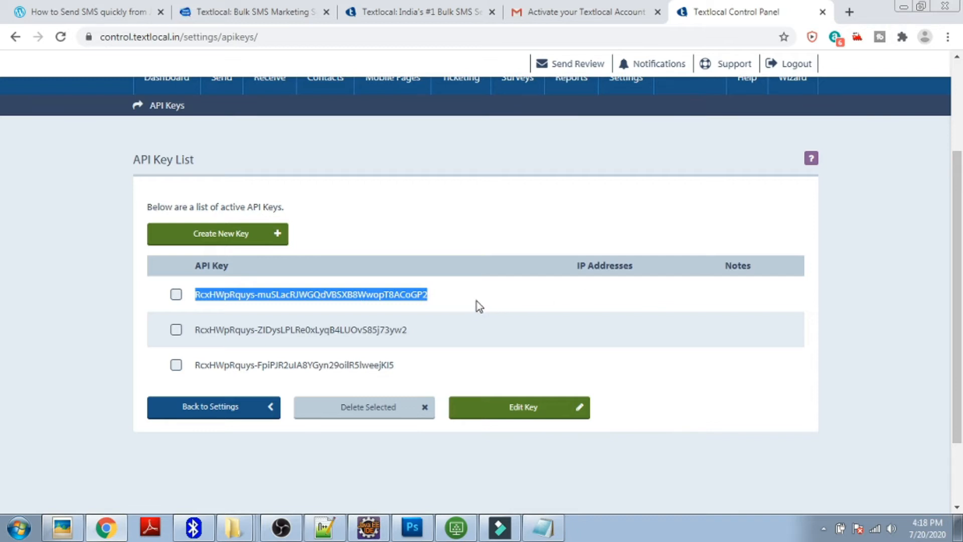
{"action": "mouse_move", "coordinate": [444, 316]}
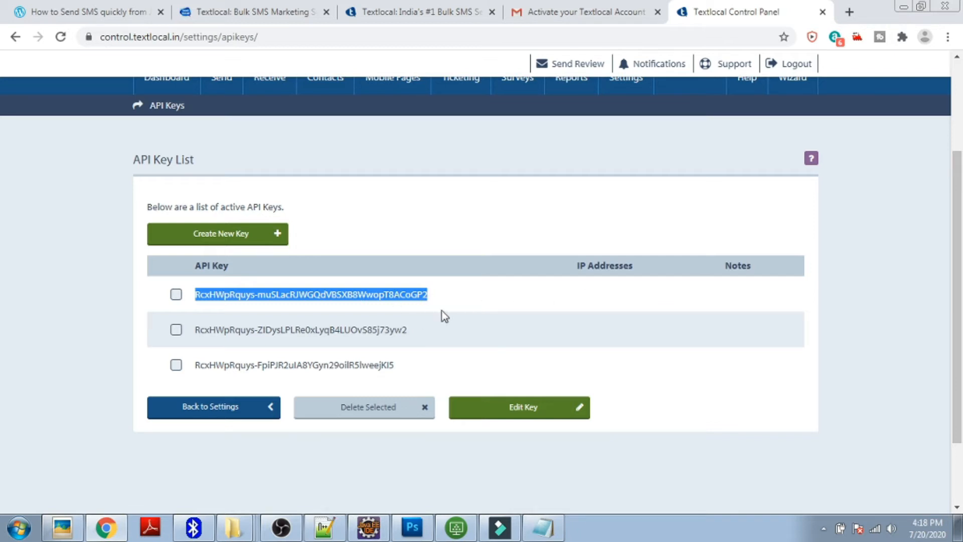
{"action": "mouse_move", "coordinate": [245, 322]}
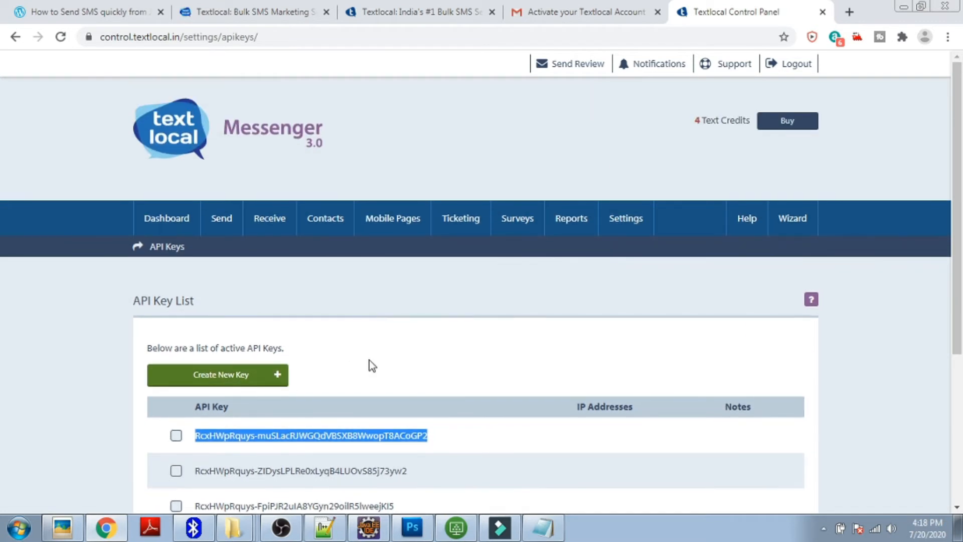
{"action": "scroll", "scroll_direction": "down", "scroll_amount": 3}
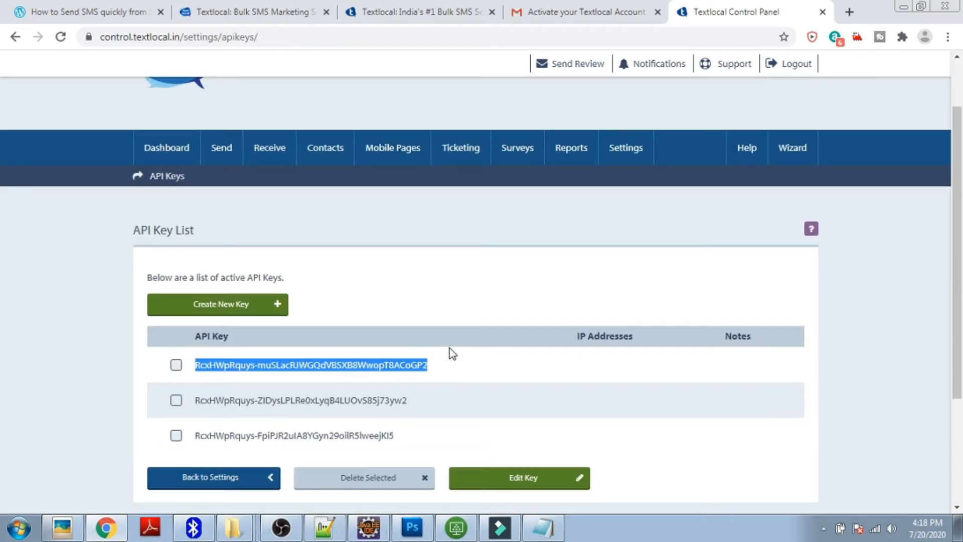
{"action": "scroll", "scroll_direction": "down", "scroll_amount": 3}
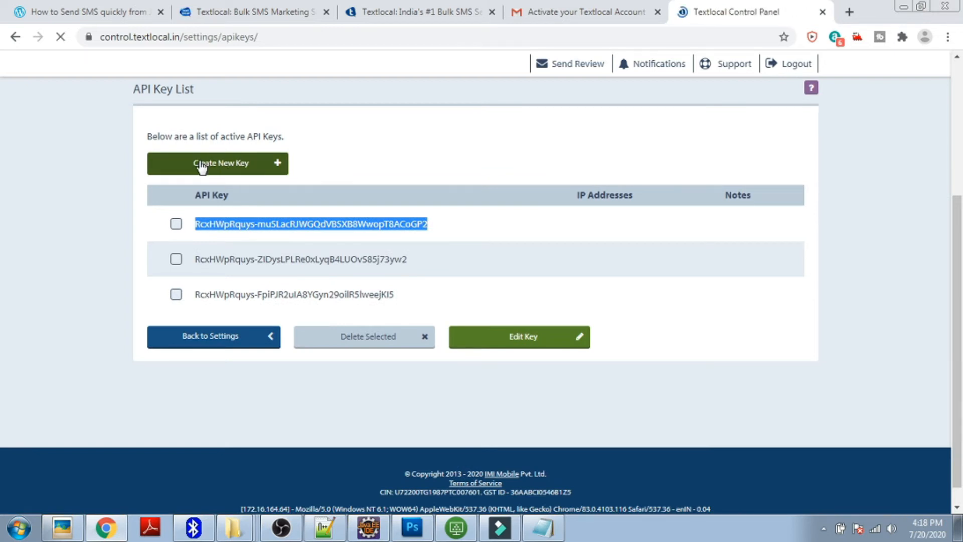
Step: Create a new API key with empty IP Addresses and Notes and save it
{"action": "left_click", "coordinate": [518, 336]}
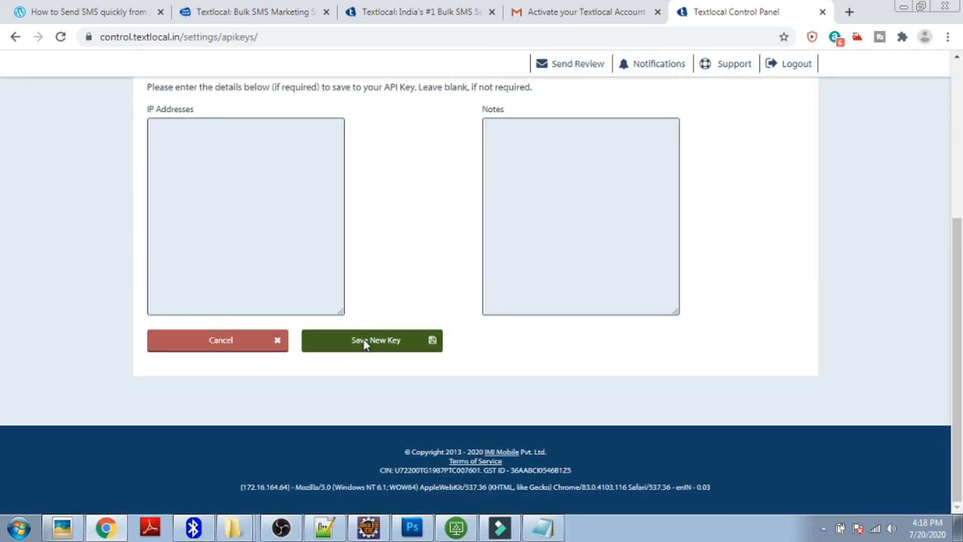
{"action": "left_click", "coordinate": [371, 340]}
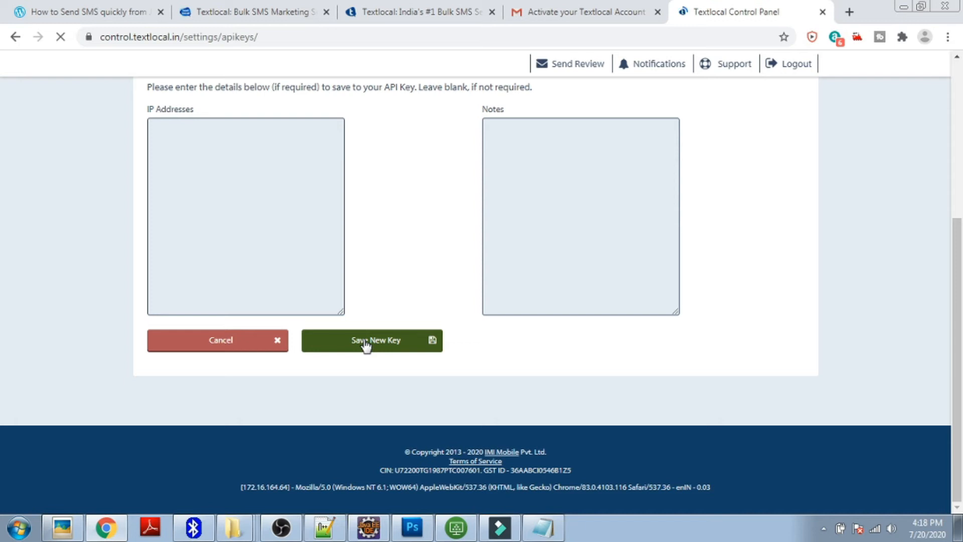
{"action": "left_click", "coordinate": [371, 340]}
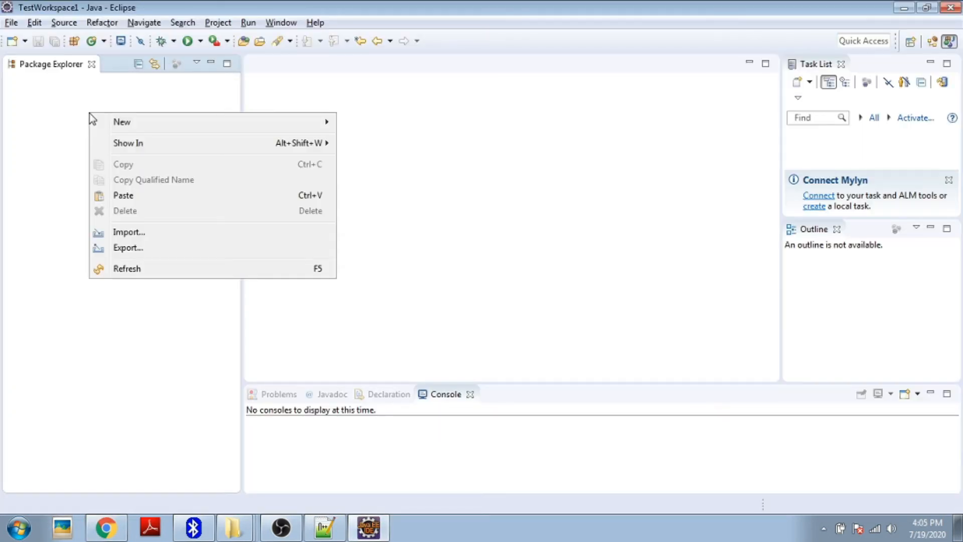
{"action": "mouse_move", "coordinate": [221, 121]}
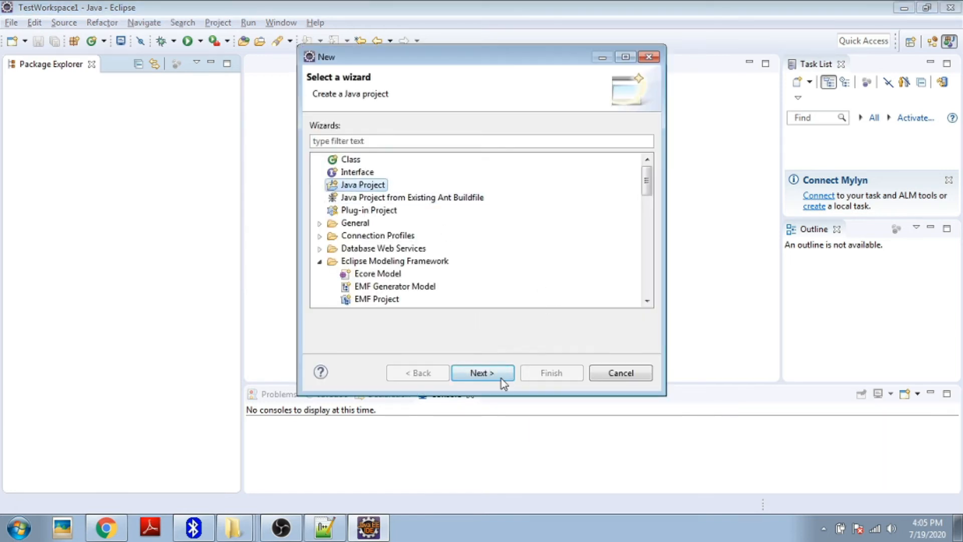
Step: Finish the New Java Project wizard with the project named SendSMSJava
{"action": "left_click", "coordinate": [483, 373]}
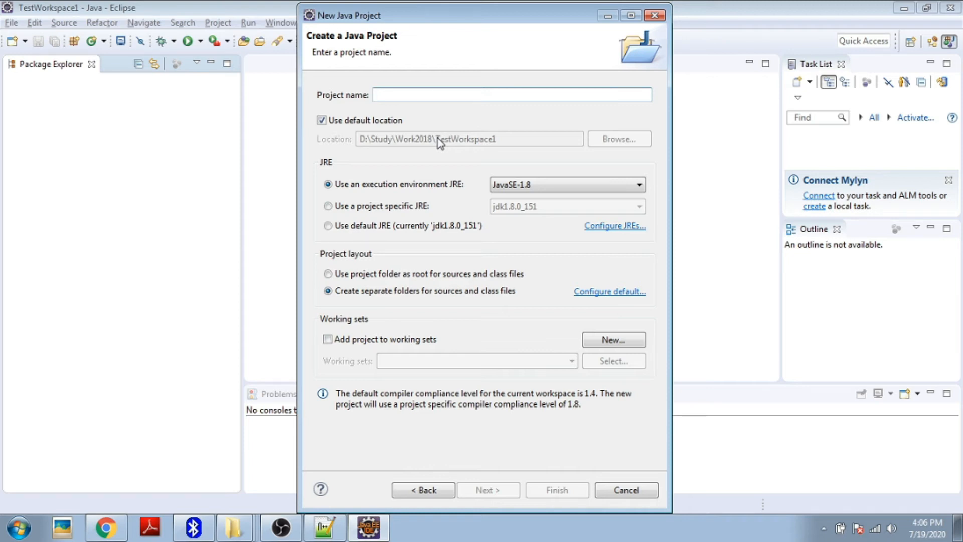
{"action": "type", "text": "Send"}
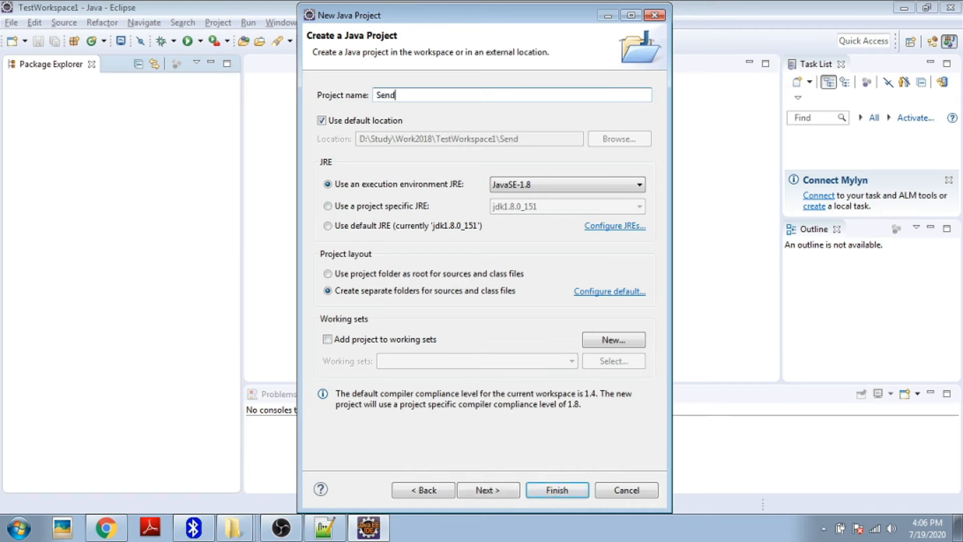
{"action": "type", "text": "SMS"}
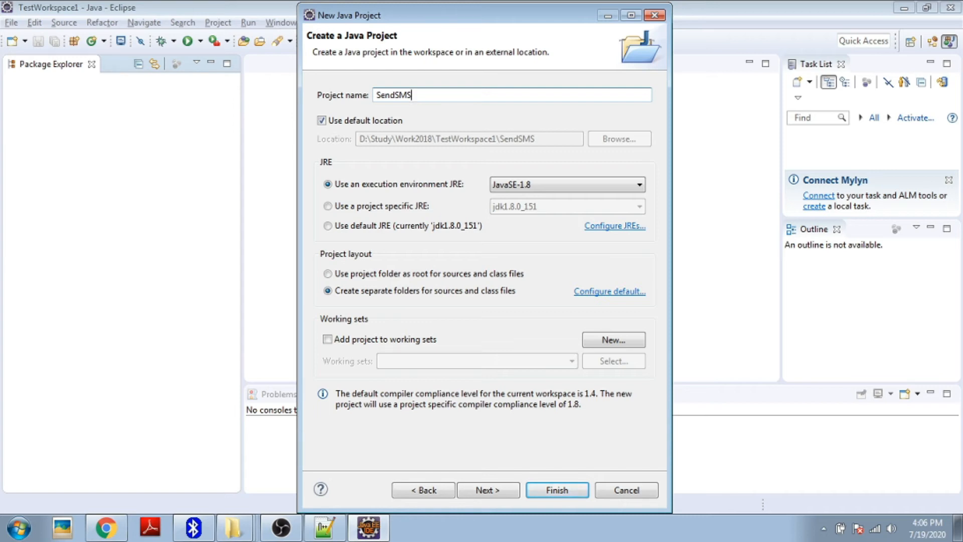
{"action": "type", "text": "Java"}
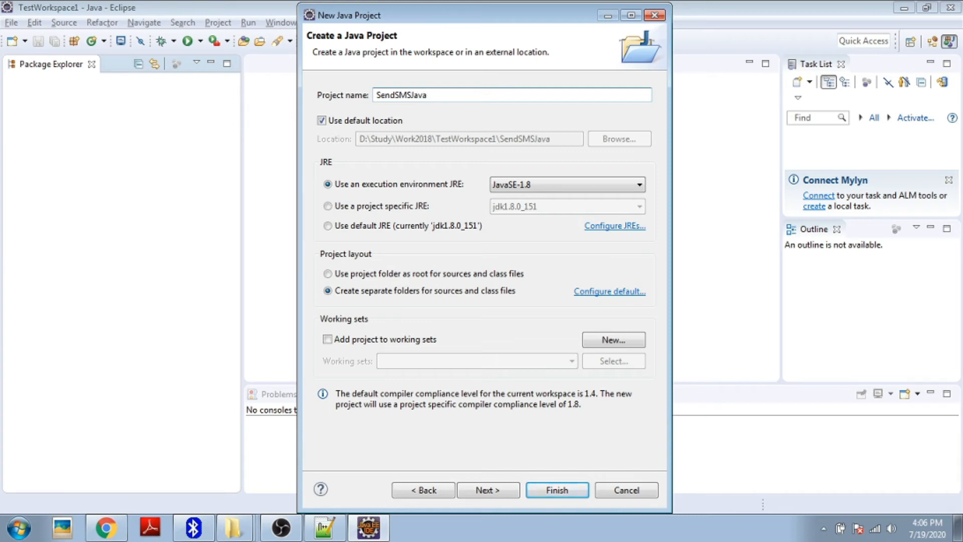
{"action": "left_click", "coordinate": [556, 489]}
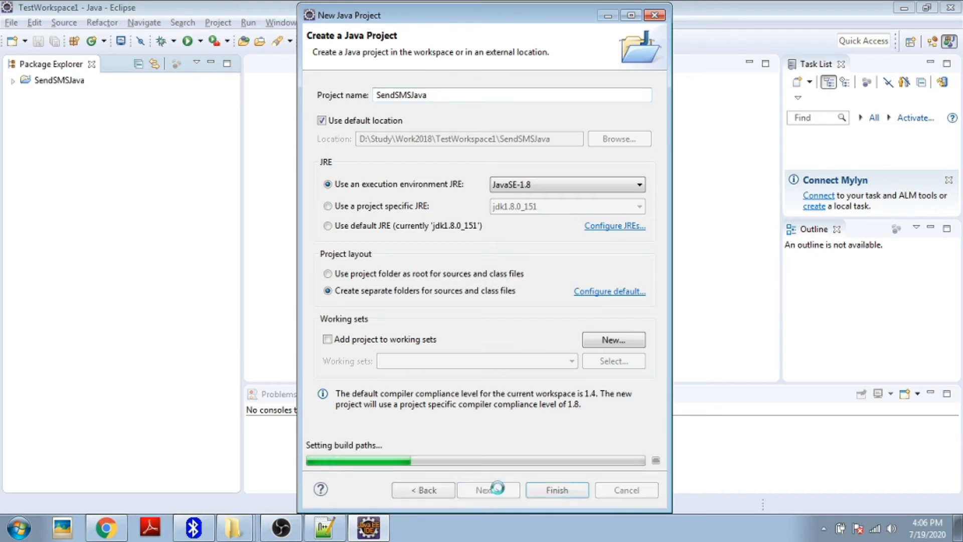
{"action": "left_click", "coordinate": [556, 490]}
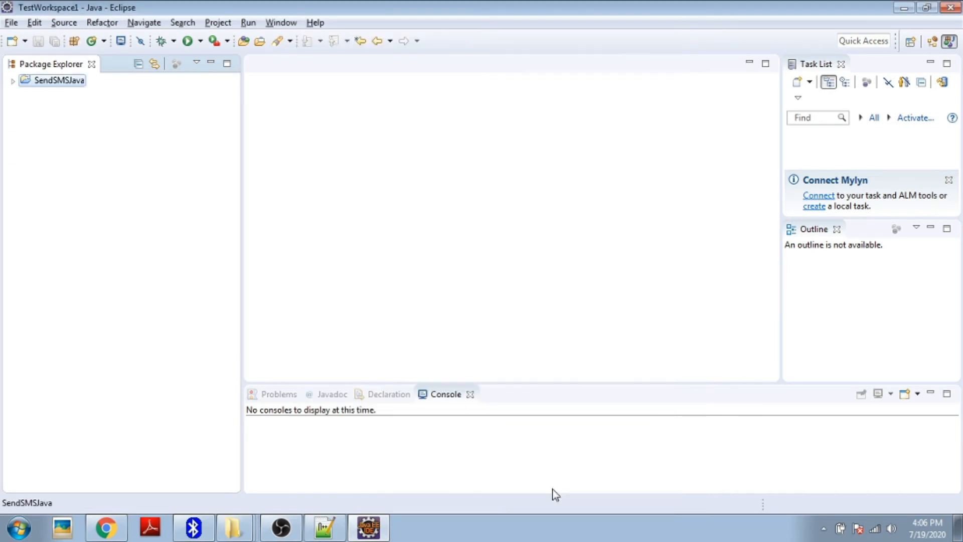
Step: Create class SMSSenderClass in src with a main method stub
{"action": "left_click", "coordinate": [13, 80]}
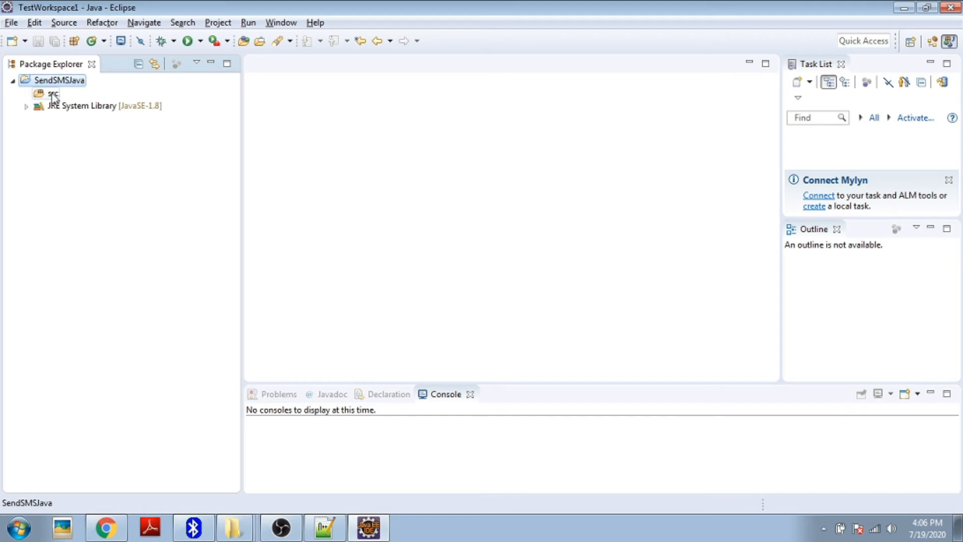
{"action": "right_click", "coordinate": [52, 93]}
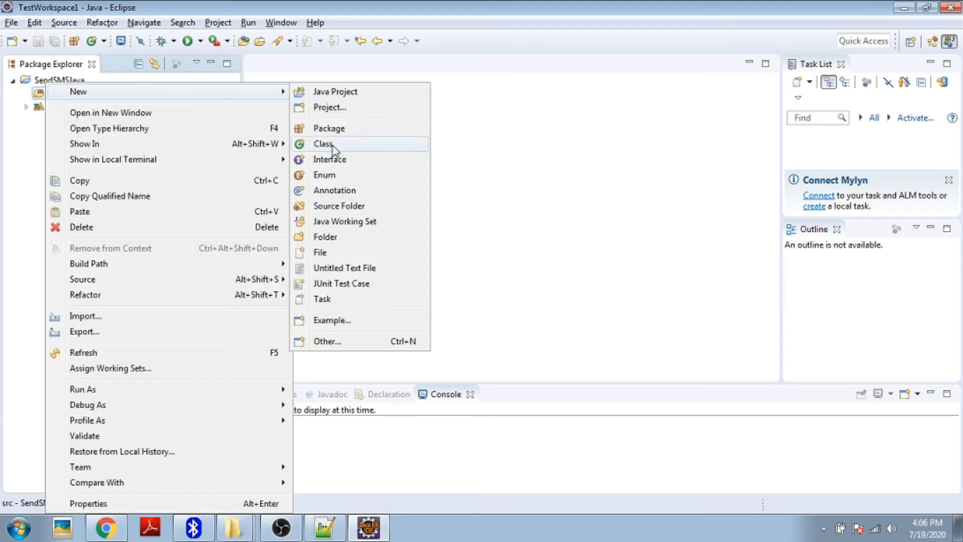
{"action": "left_click", "coordinate": [322, 144]}
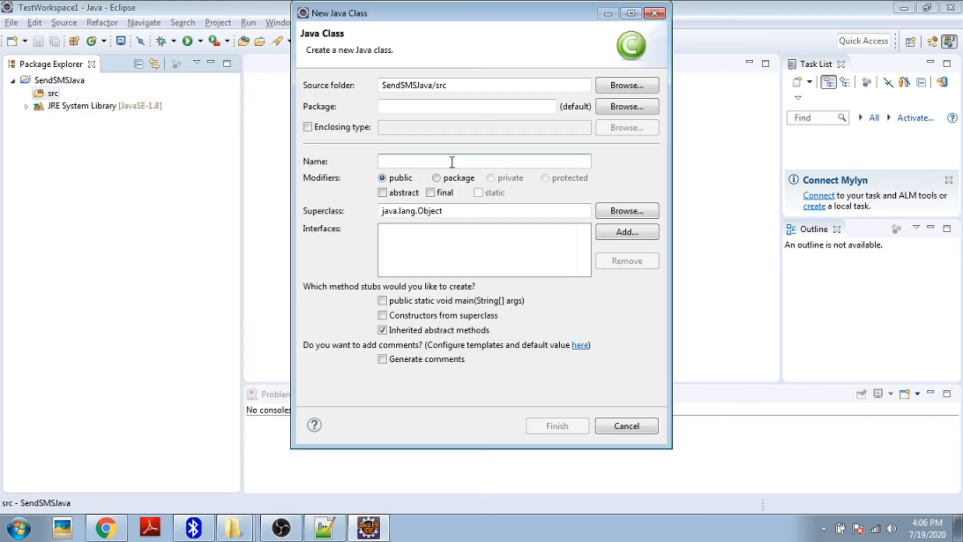
{"action": "type", "text": "s"}
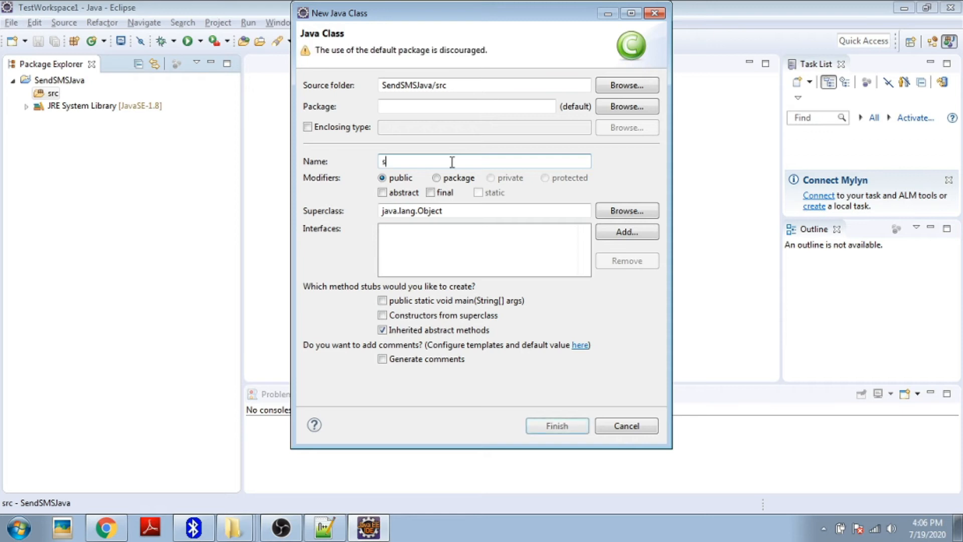
{"action": "type", "text": "MSSenderCla"}
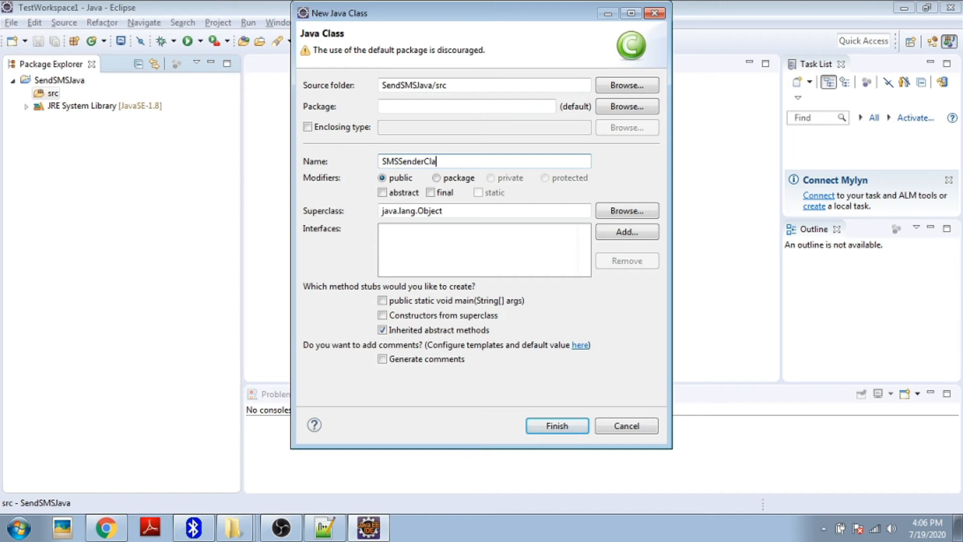
{"action": "type", "text": "ss"}
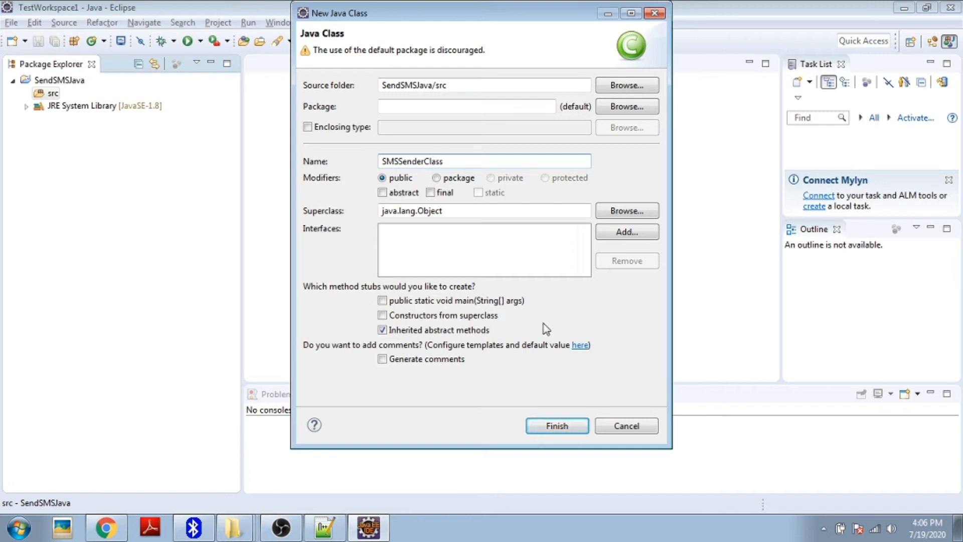
{"action": "left_click", "coordinate": [383, 300]}
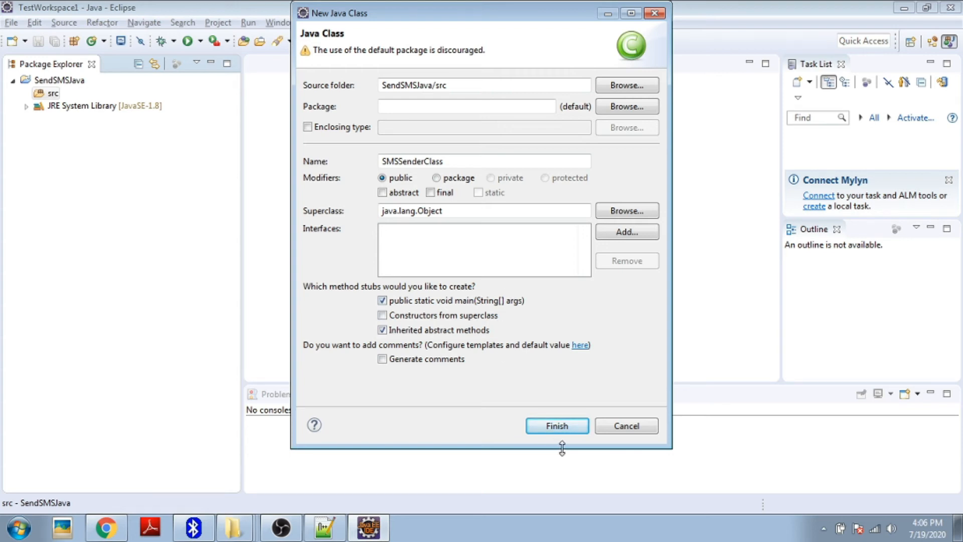
{"action": "left_click", "coordinate": [556, 425]}
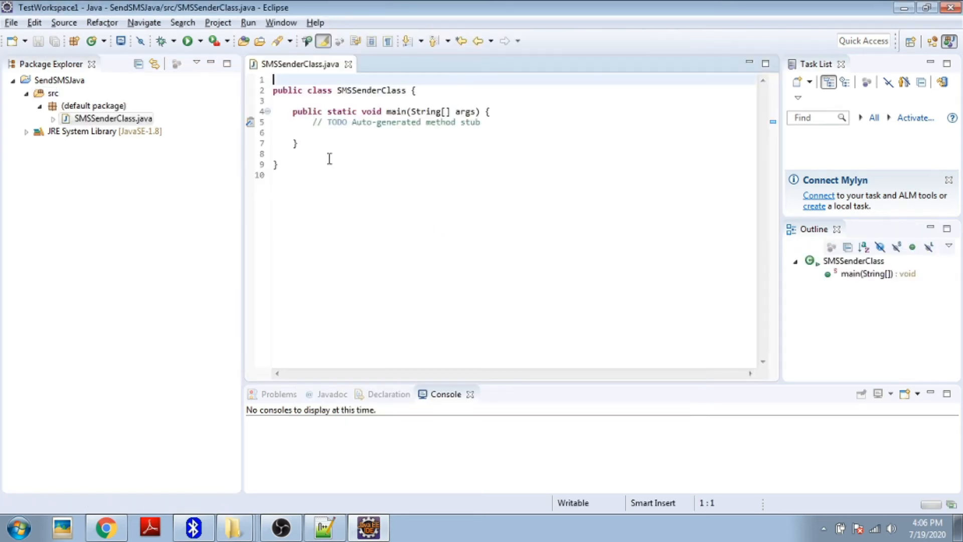
Step: Place the cursor inside main and switch to the tutorial article in the browser
{"action": "left_click", "coordinate": [456, 122]}
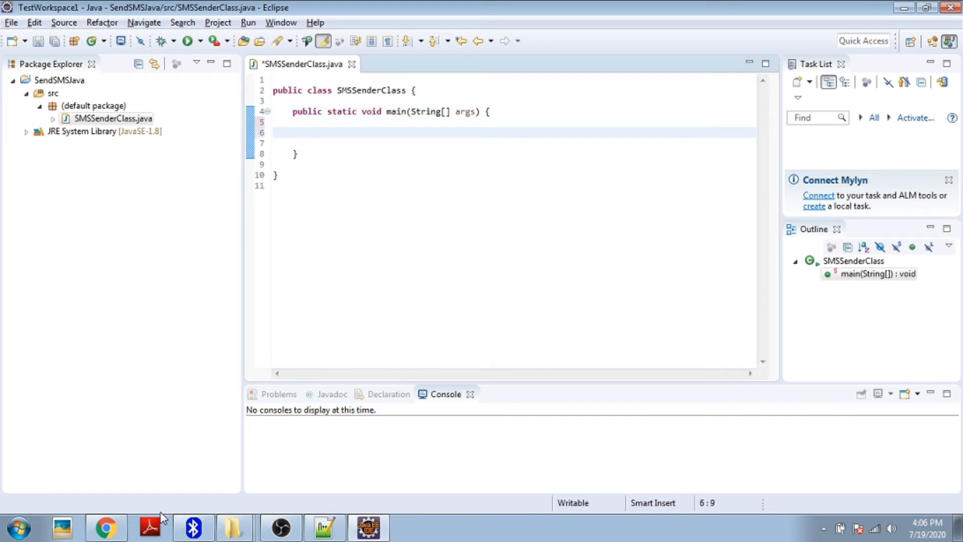
{"action": "left_click", "coordinate": [105, 526]}
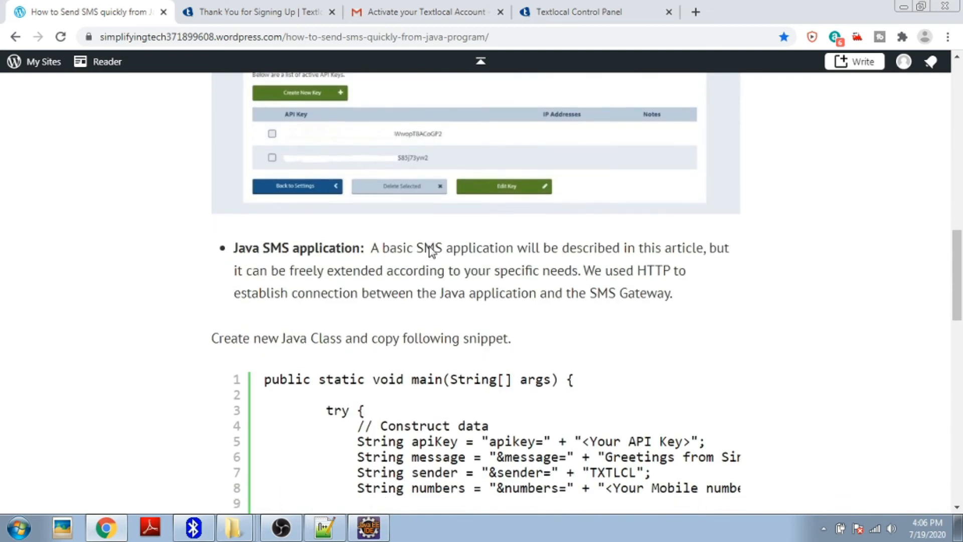
Step: Scroll to the article's Java SMS-sending snippet and return to the Eclipse editor
{"action": "scroll", "scroll_direction": "down", "scroll_amount": 3}
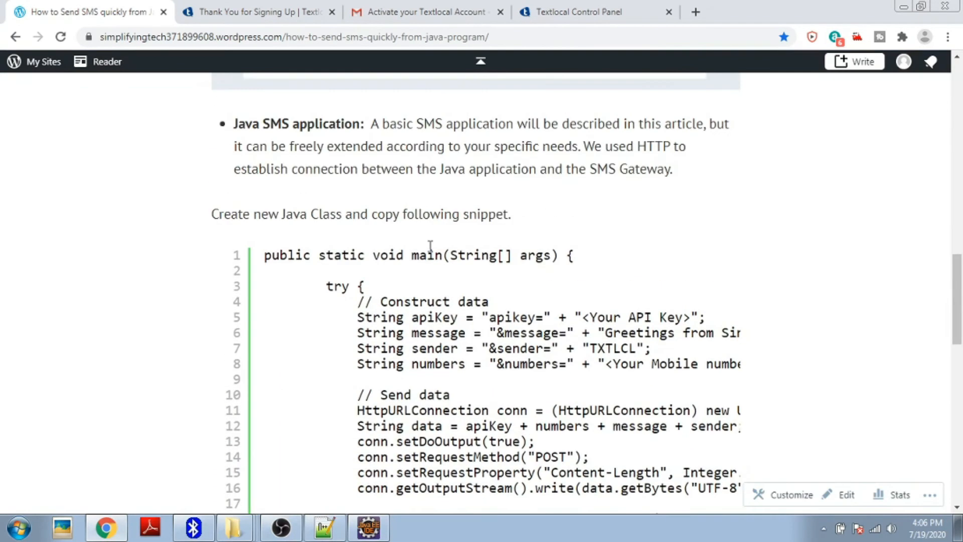
{"action": "scroll", "scroll_direction": "down", "scroll_amount": 3}
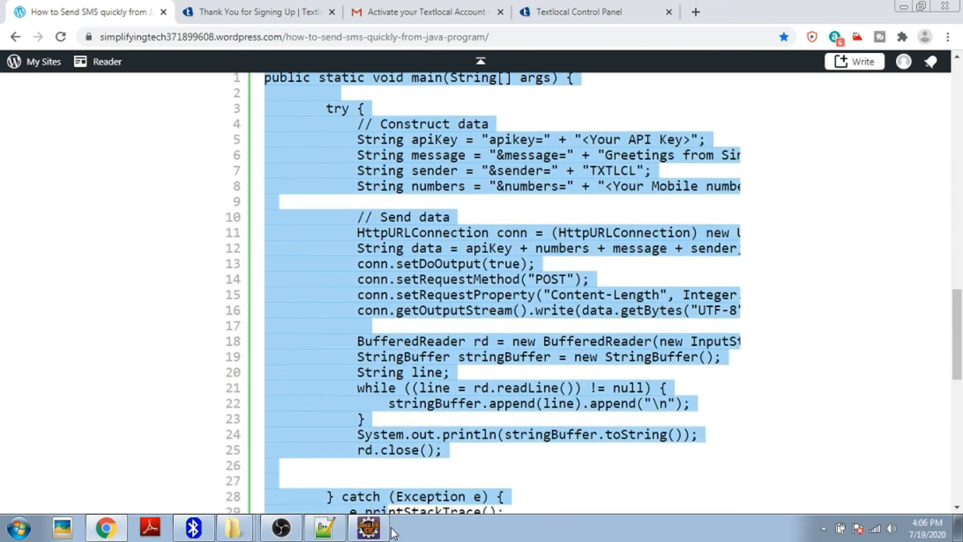
{"action": "scroll", "scroll_direction": "down", "scroll_amount": 3}
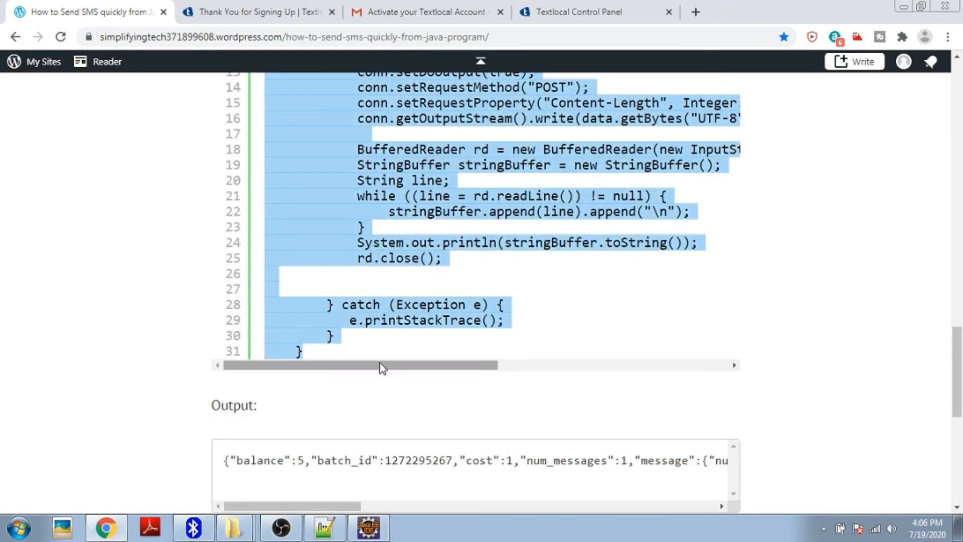
{"action": "left_click", "coordinate": [324, 527]}
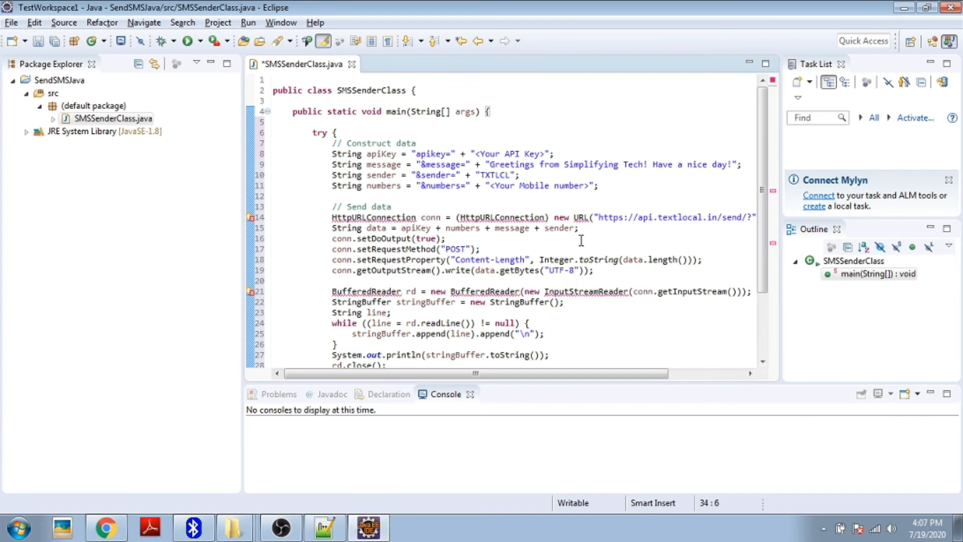
Step: Resolve the missing imports choosing java.net.URL, then select the <Your API Key> placeholder
{"action": "key", "text": "ctrl+s"}
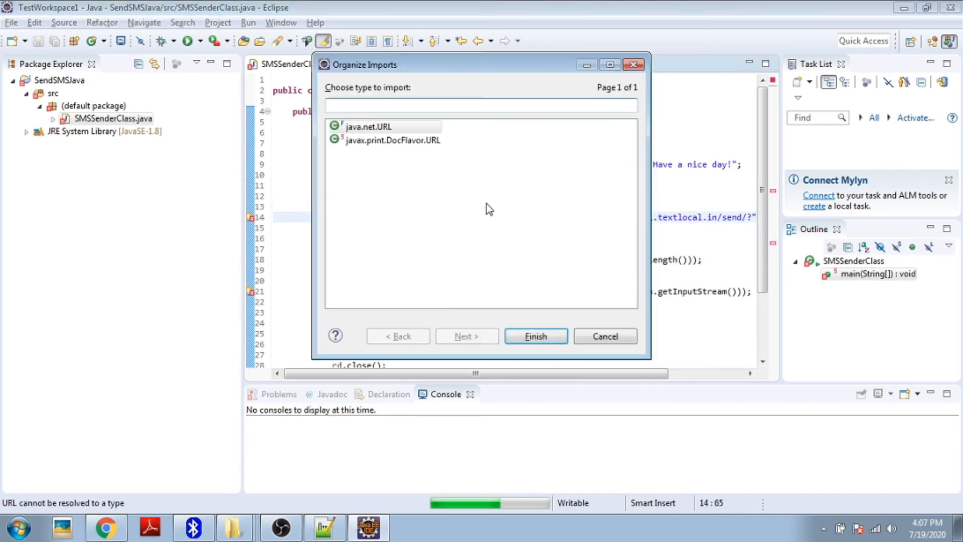
{"action": "left_click", "coordinate": [368, 127]}
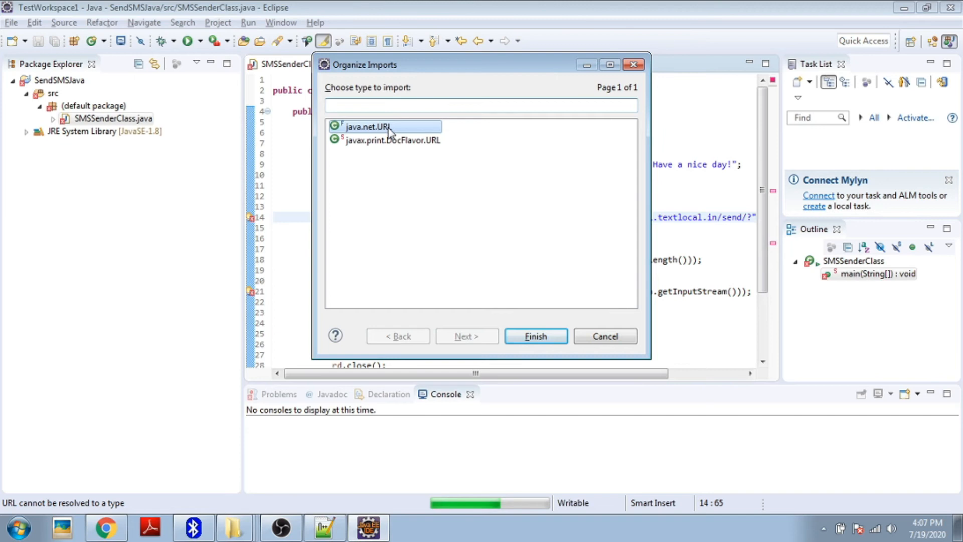
{"action": "left_click", "coordinate": [535, 336]}
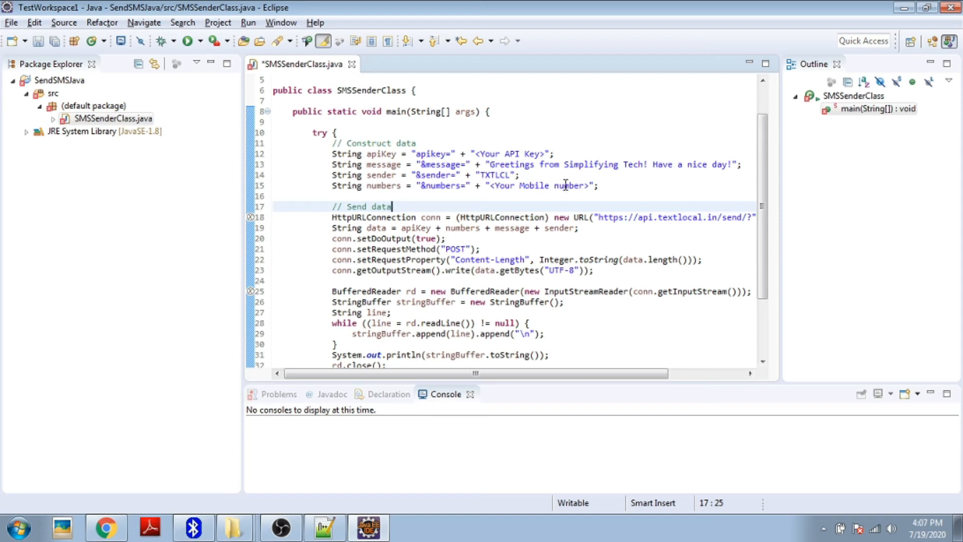
{"action": "mouse_move", "coordinate": [417, 169]}
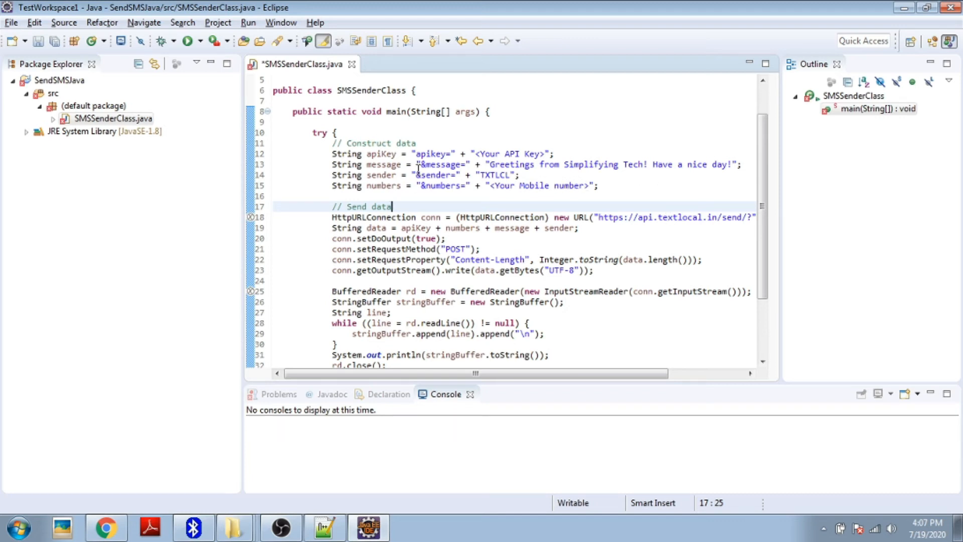
{"action": "mouse_move", "coordinate": [510, 216]}
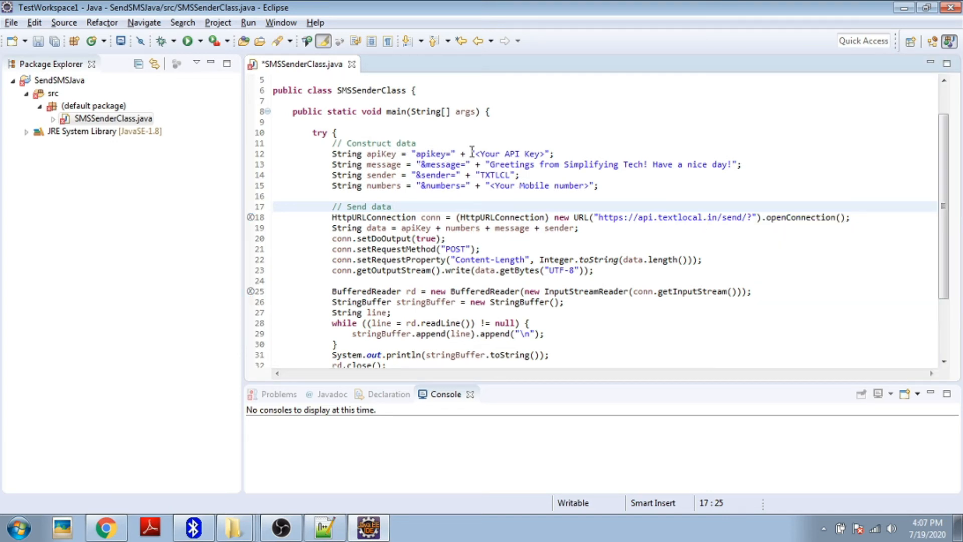
{"action": "double_click", "coordinate": [510, 154]}
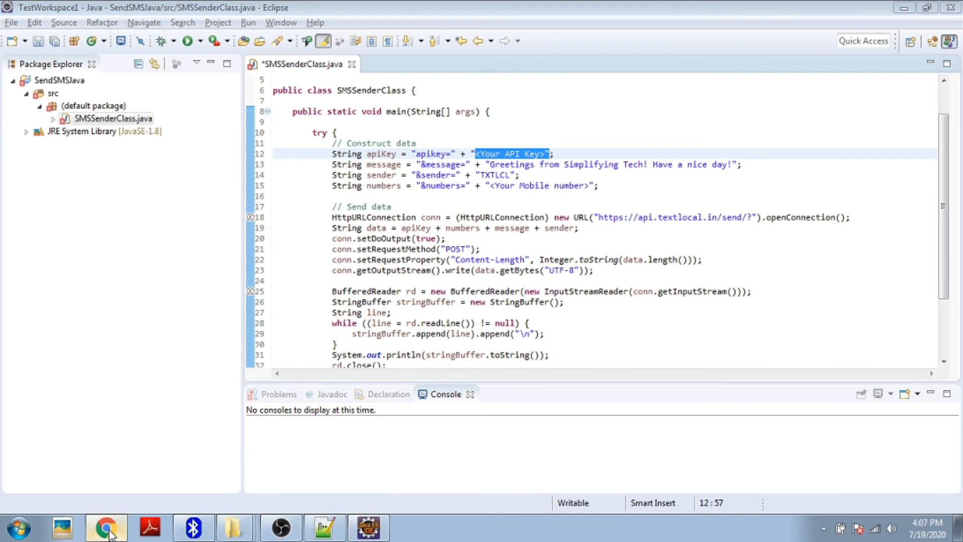
{"action": "left_click", "coordinate": [105, 528]}
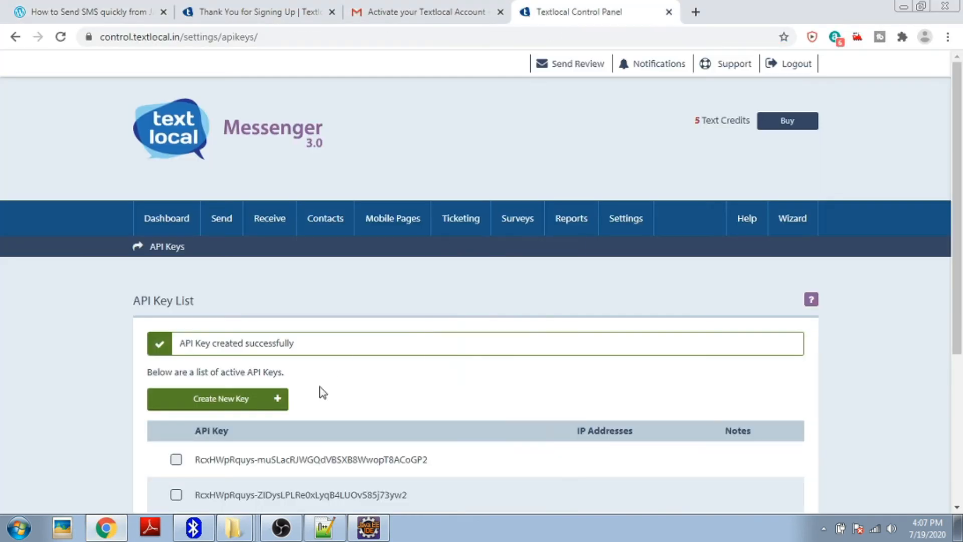
{"action": "right_click", "coordinate": [295, 390]}
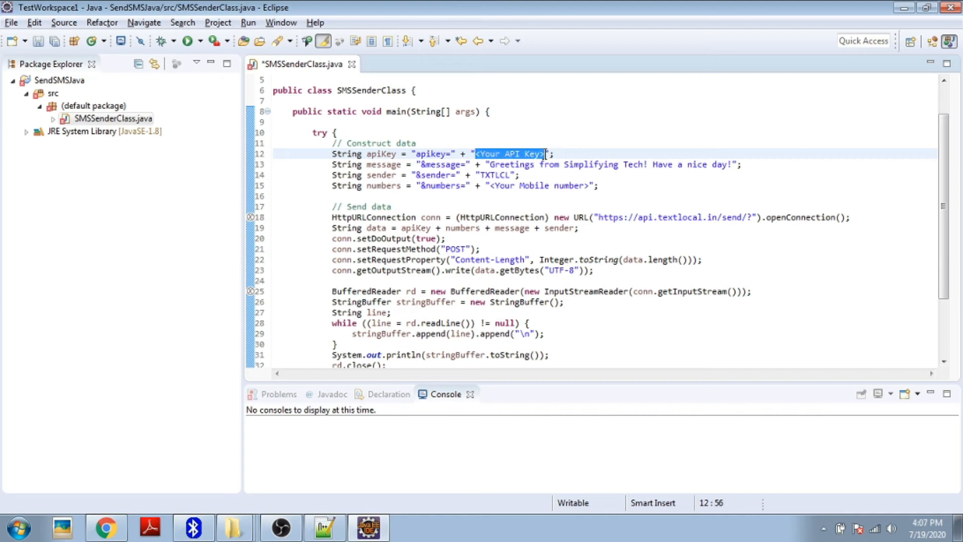
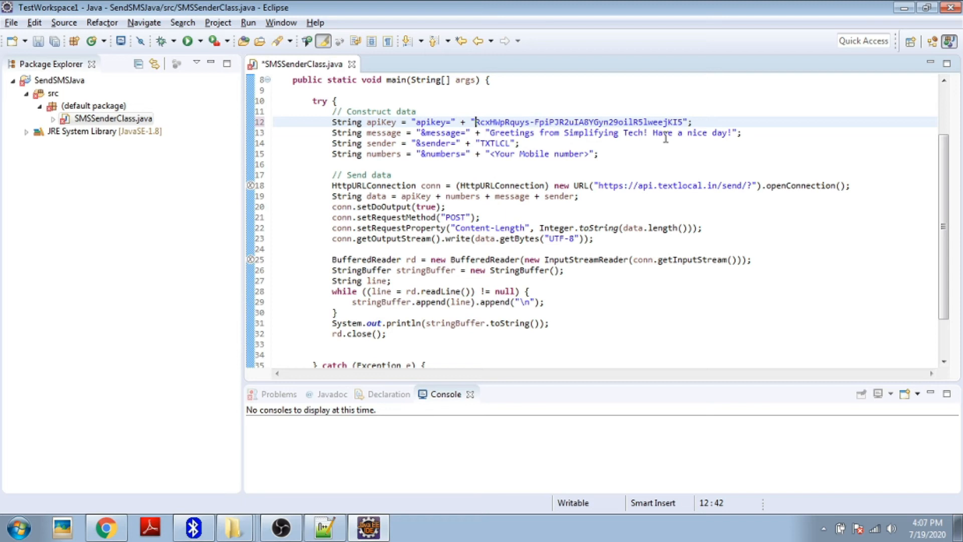
{"action": "mouse_move", "coordinate": [582, 142]}
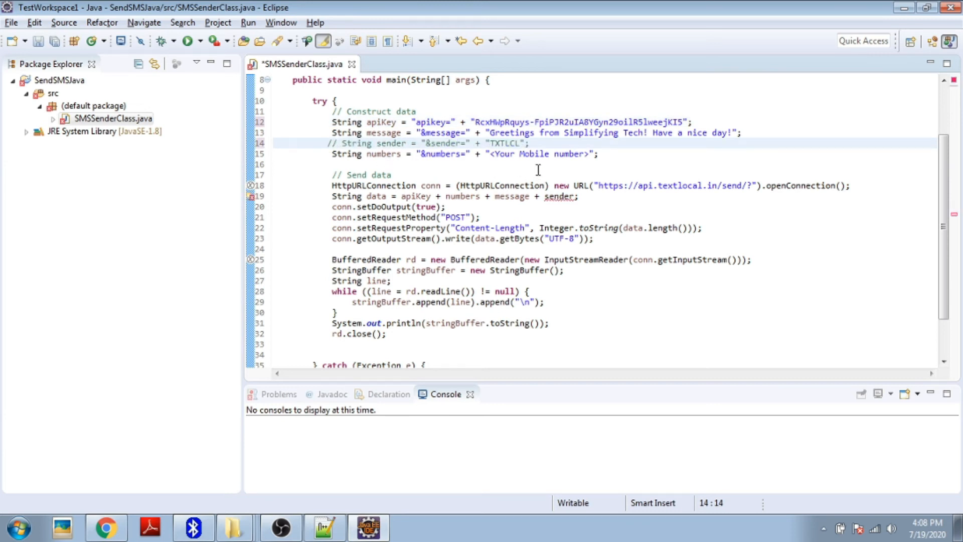
{"action": "double_click", "coordinate": [516, 154]}
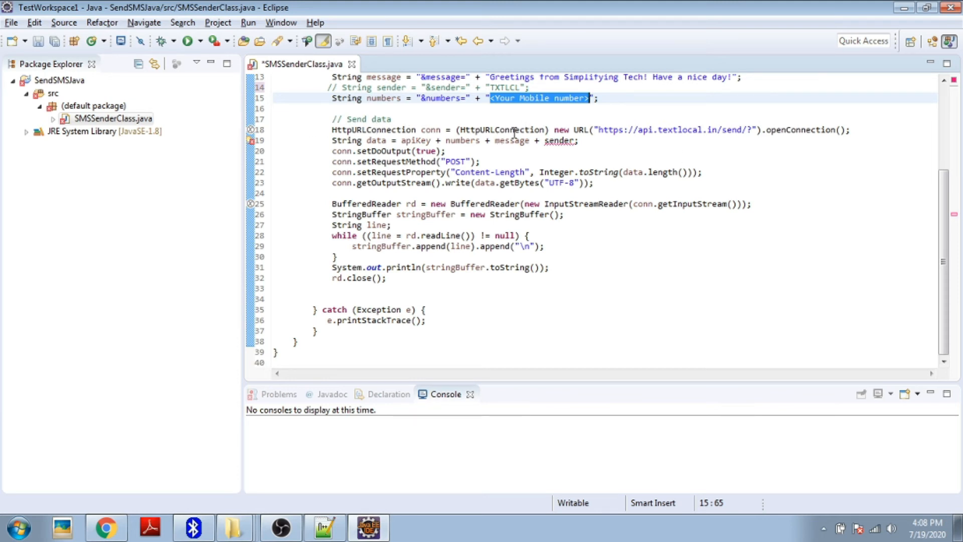
{"action": "double_click", "coordinate": [431, 129]}
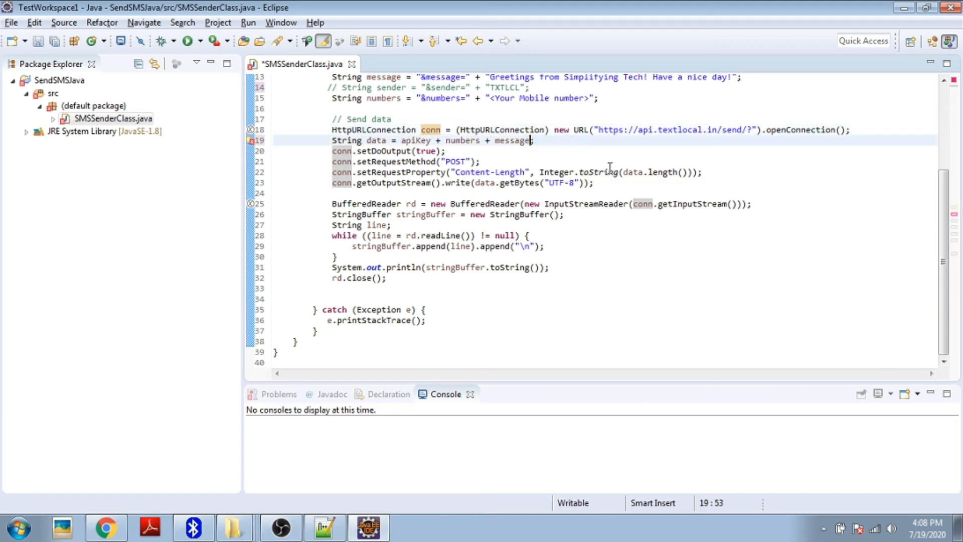
{"action": "key", "text": "ctrl+s"}
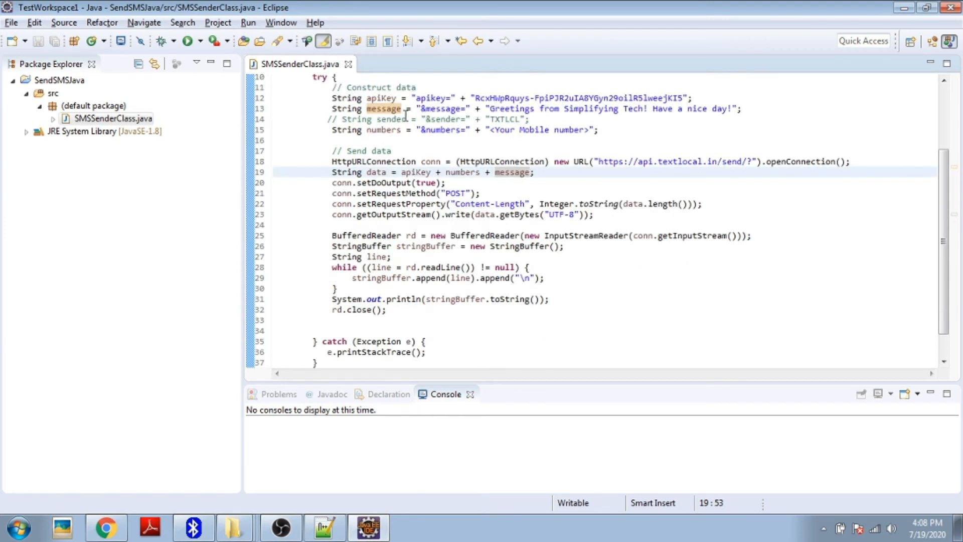
{"action": "scroll", "scroll_direction": "down", "scroll_amount": 3}
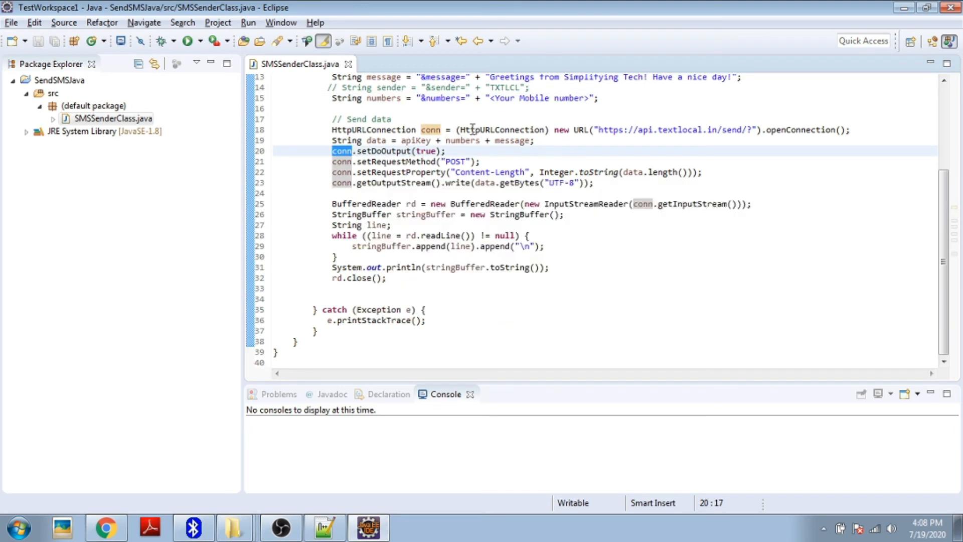
{"action": "mouse_move", "coordinate": [385, 163]}
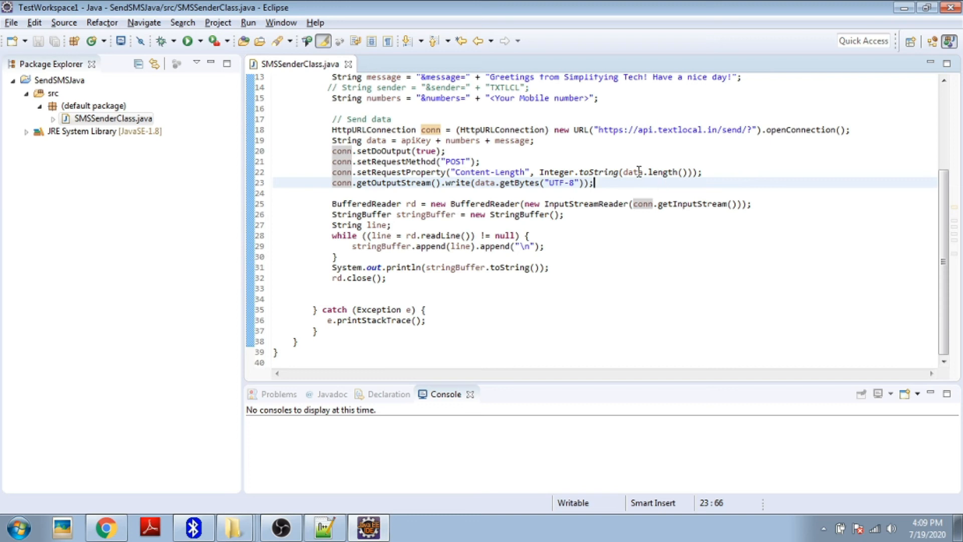
{"action": "mouse_move", "coordinate": [426, 142]}
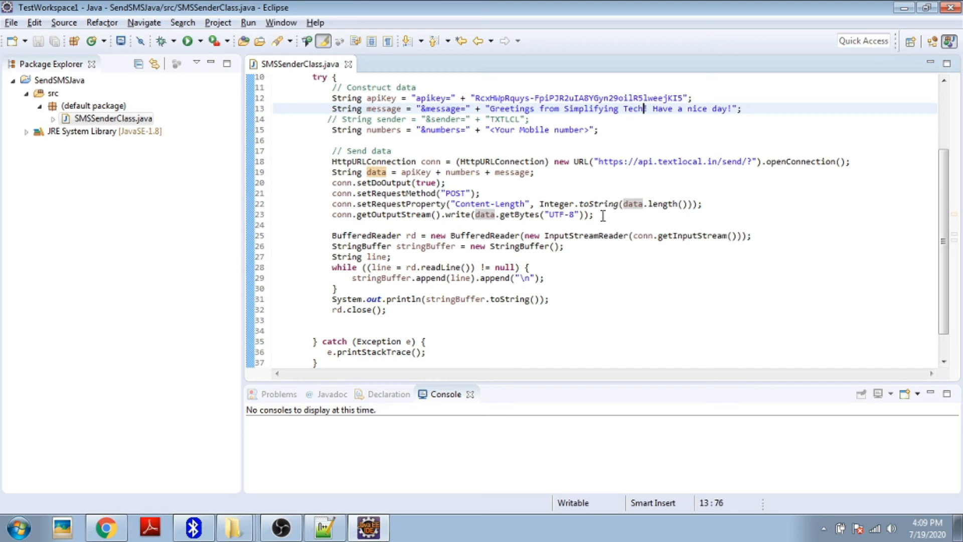
{"action": "mouse_move", "coordinate": [462, 215]}
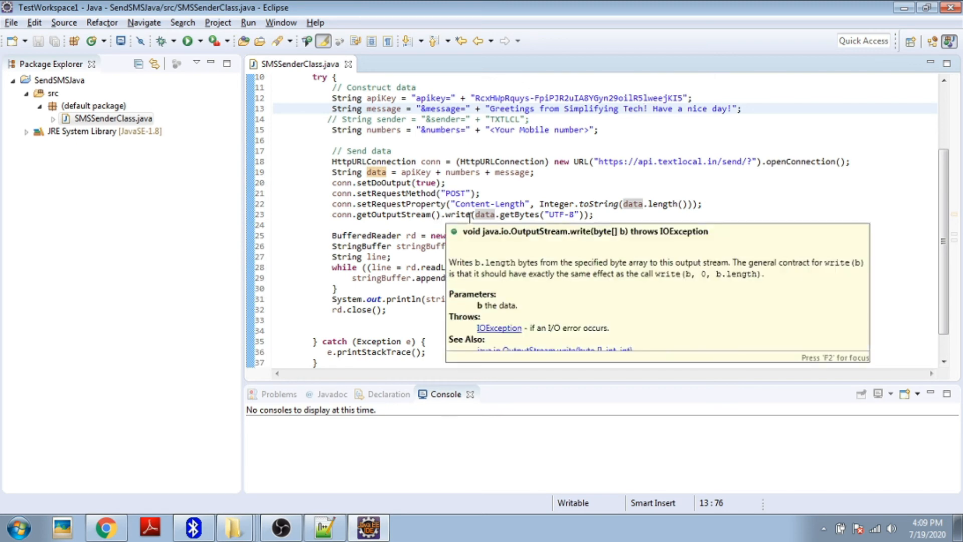
{"action": "mouse_move", "coordinate": [212, 229]}
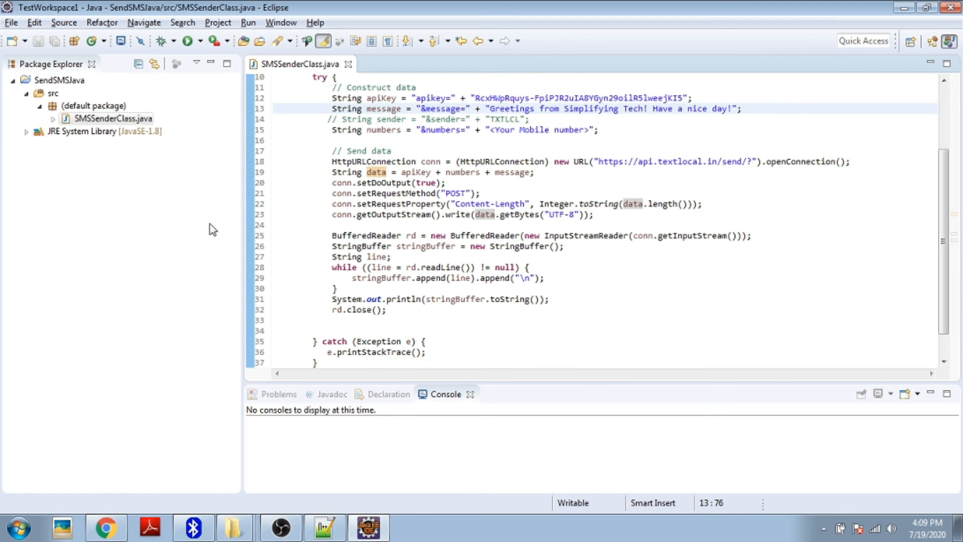
Step: Place the cursor on line 15 to replace <Your Mobile number> with the recipient's phone number
{"action": "left_click", "coordinate": [584, 214]}
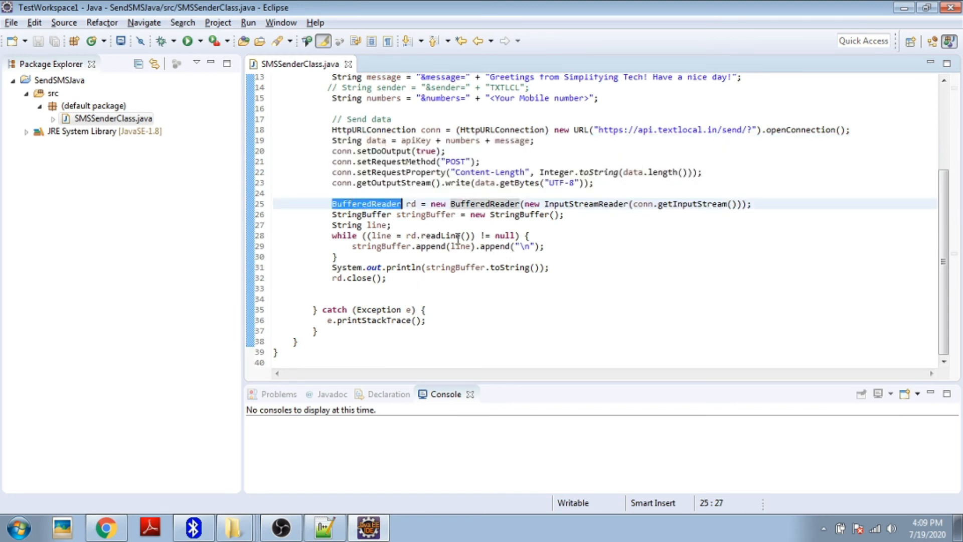
{"action": "mouse_move", "coordinate": [642, 204]}
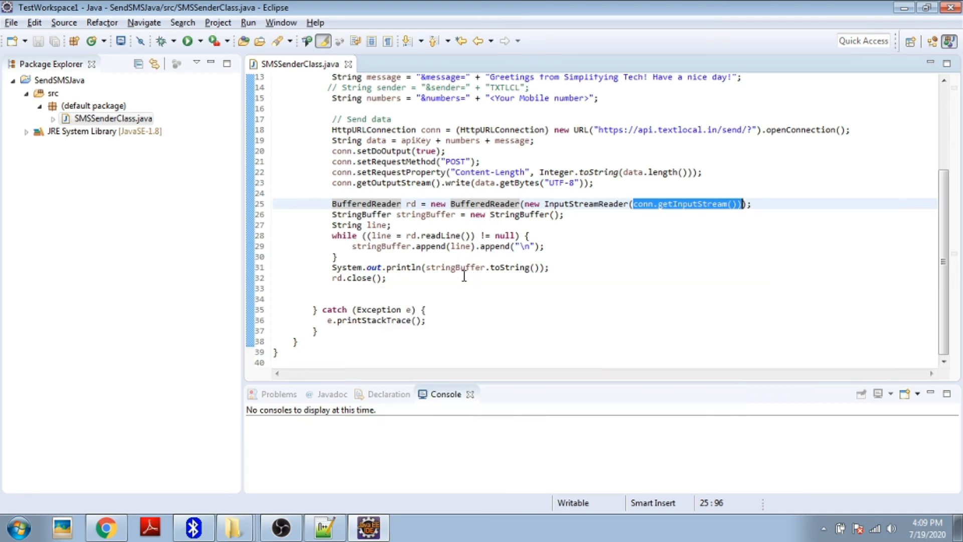
{"action": "mouse_move", "coordinate": [516, 267]}
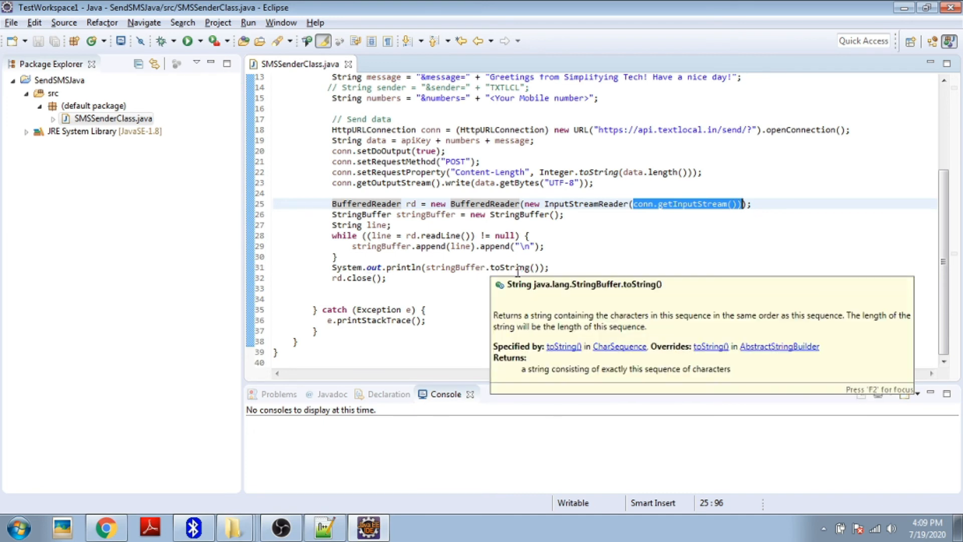
{"action": "mouse_move", "coordinate": [684, 129]}
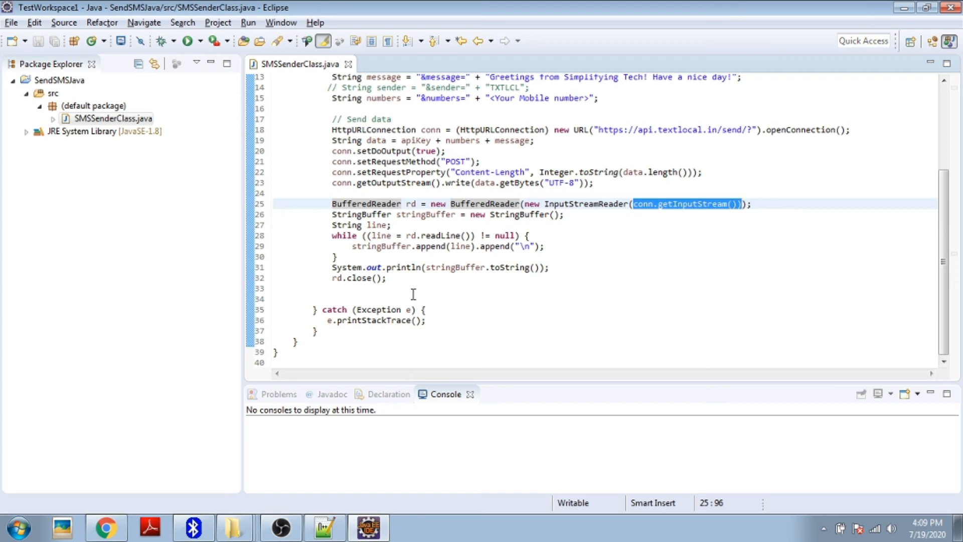
{"action": "mouse_move", "coordinate": [414, 278]}
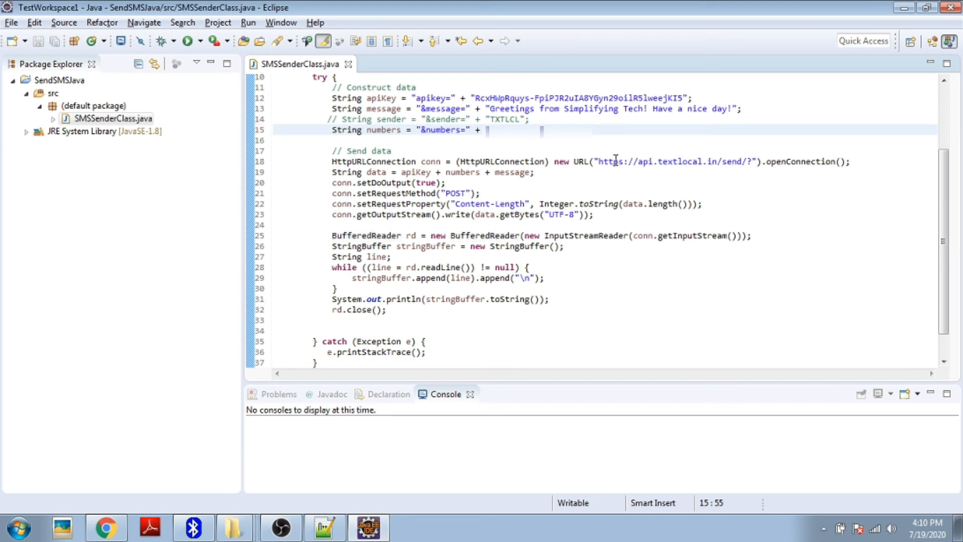
Step: Run SMSSenderClass as a Java application so the console shows Textlocal's JSON reply
{"action": "scroll", "scroll_direction": "down", "scroll_amount": 3}
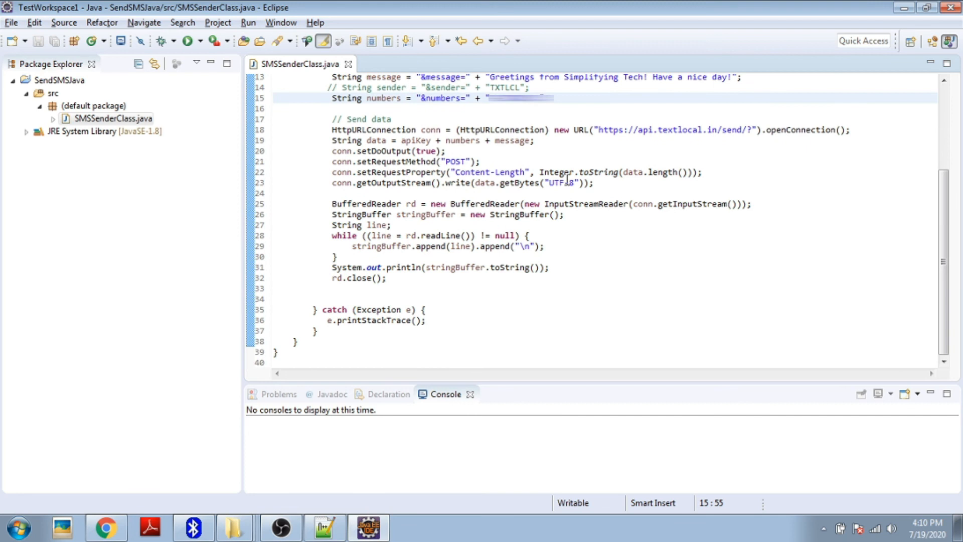
{"action": "right_click", "coordinate": [564, 179]}
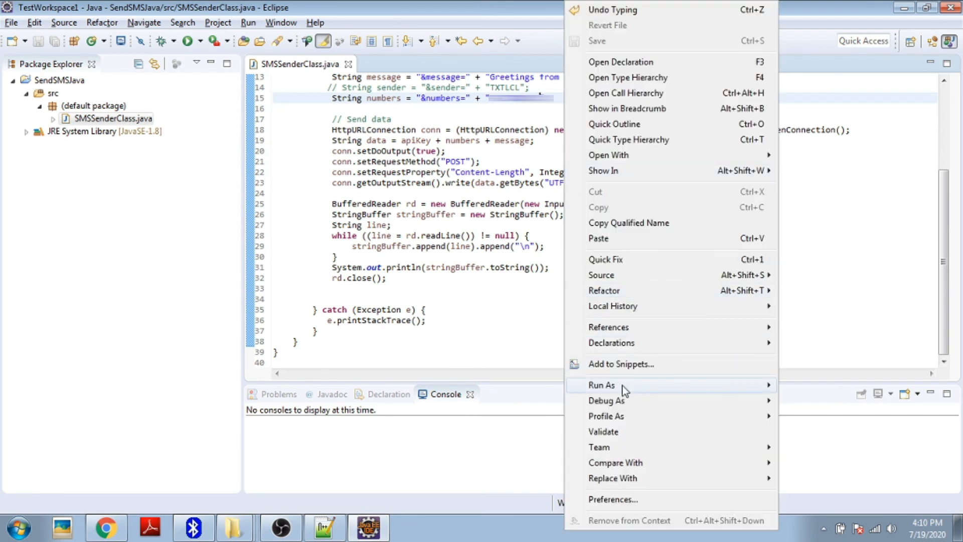
{"action": "mouse_move", "coordinate": [602, 384]}
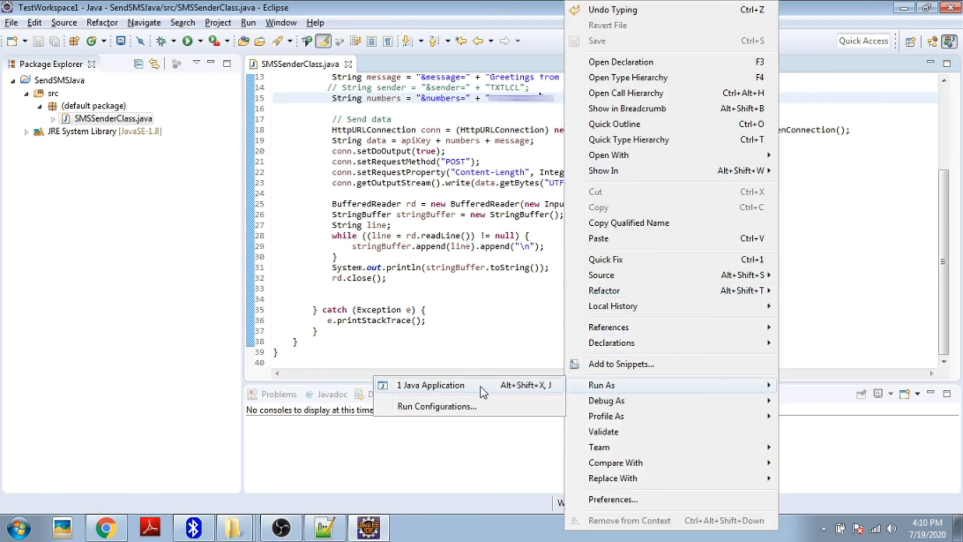
{"action": "left_click", "coordinate": [430, 385]}
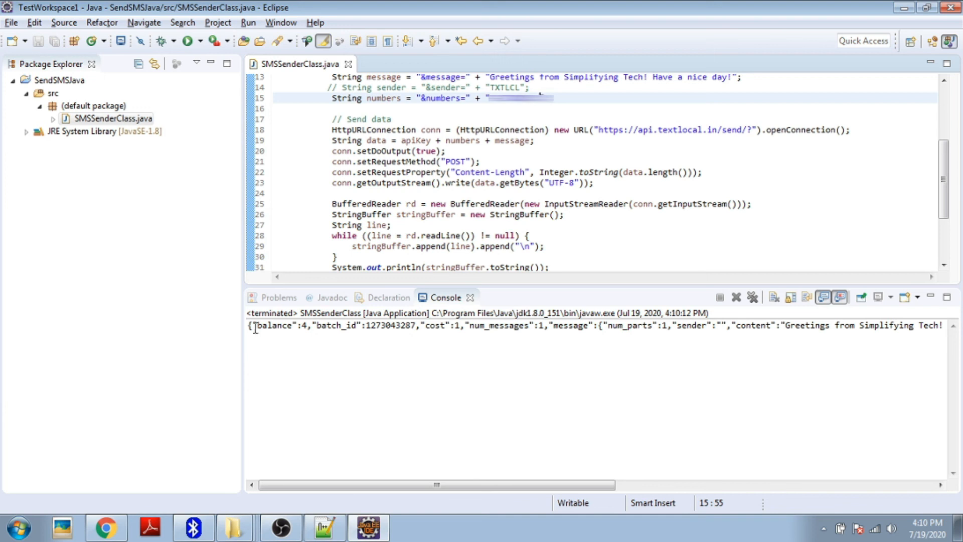
{"action": "left_click_drag", "start_coordinate": [251, 325], "coordinate": [371, 326]}
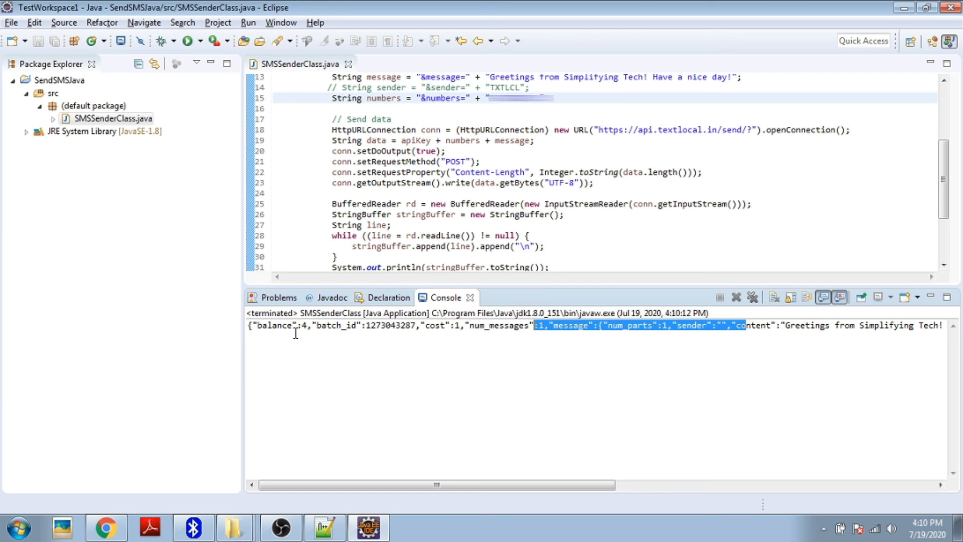
{"action": "mouse_move", "coordinate": [313, 324]}
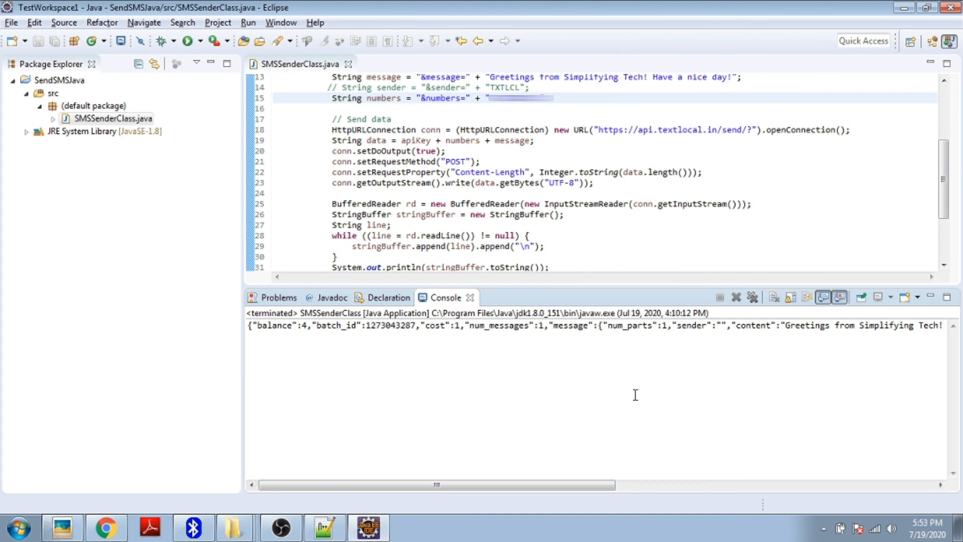
{"action": "left_click", "coordinate": [61, 527]}
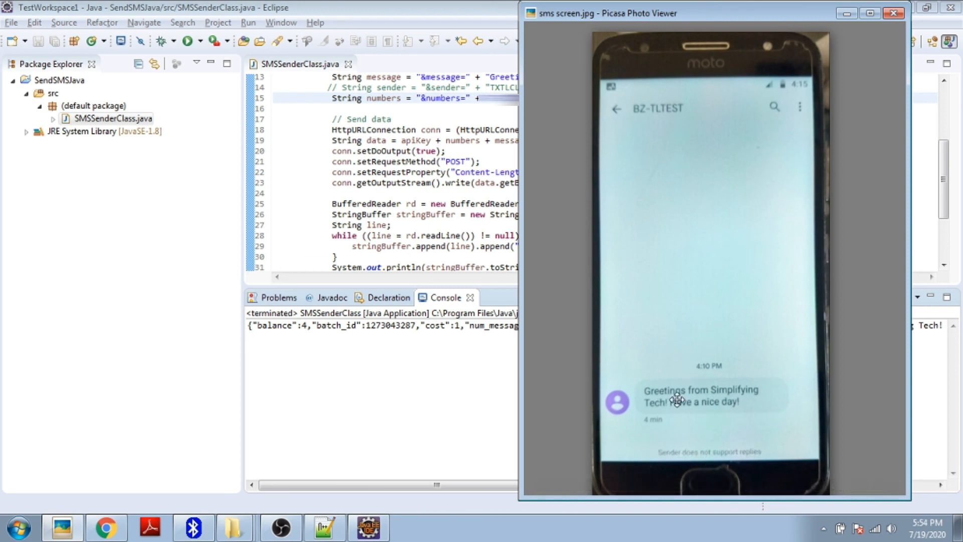
{"action": "mouse_move", "coordinate": [728, 415]}
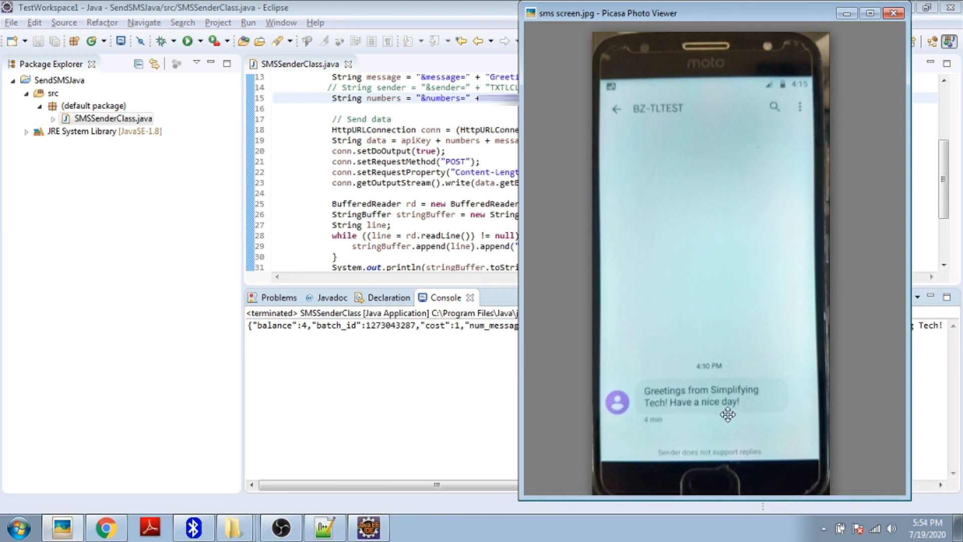
{"action": "mouse_move", "coordinate": [697, 189]}
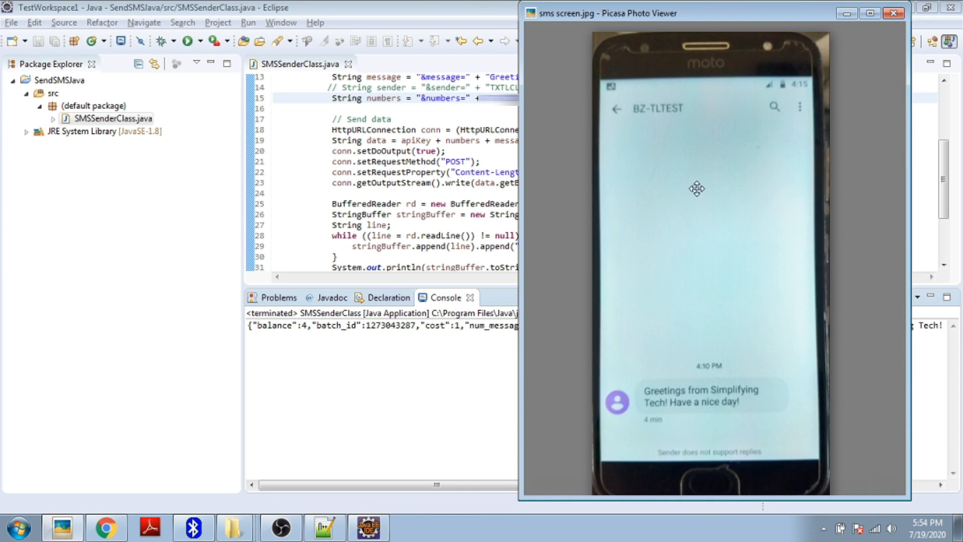
{"action": "mouse_move", "coordinate": [678, 119]}
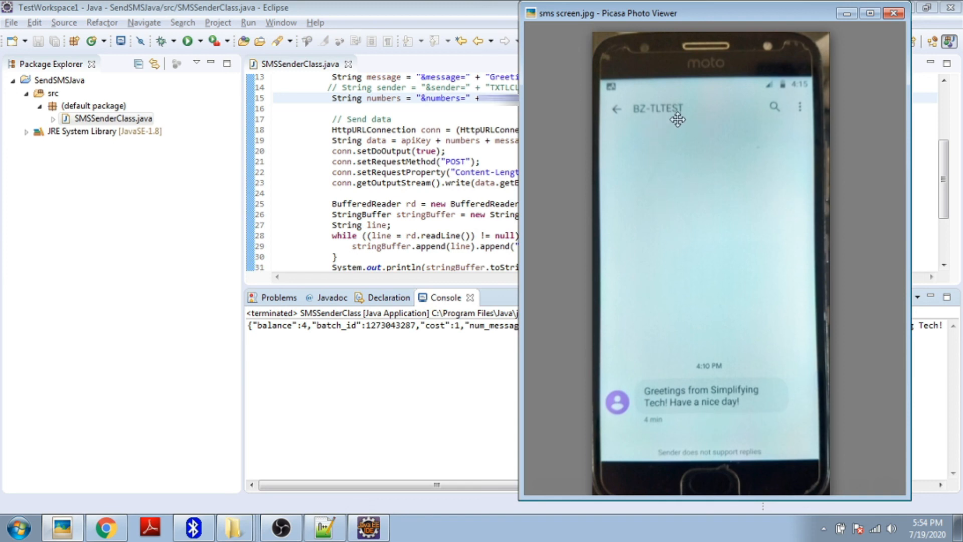
{"action": "left_click", "coordinate": [893, 13]}
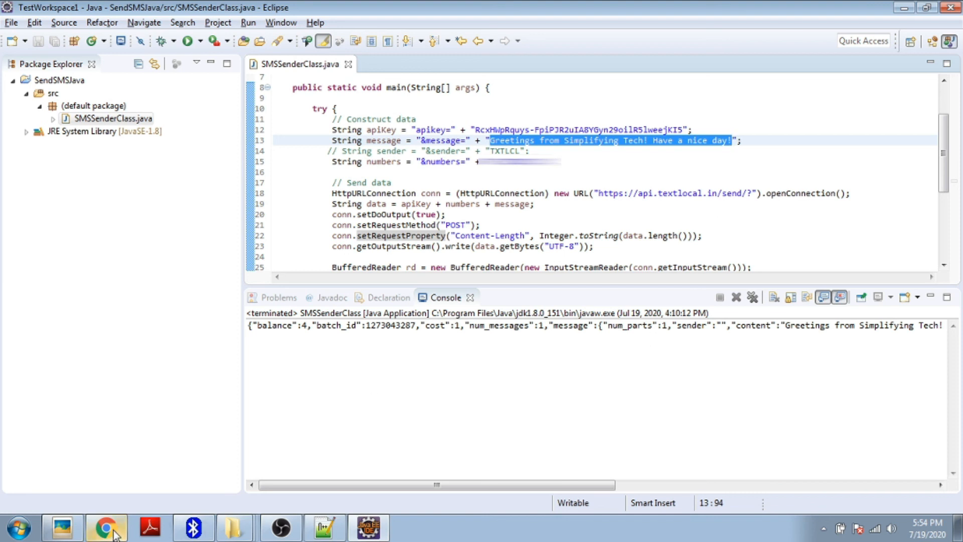
Step: Scroll the tutorial post in Chrome past the SMS screenshot to the test-only sending note
{"action": "left_click", "coordinate": [105, 527]}
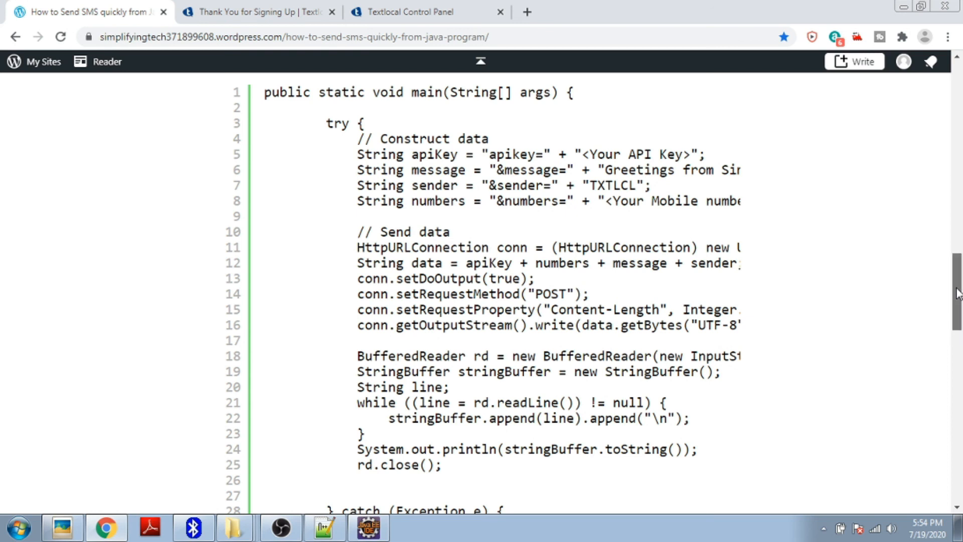
{"action": "scroll", "scroll_direction": "down", "scroll_amount": 3}
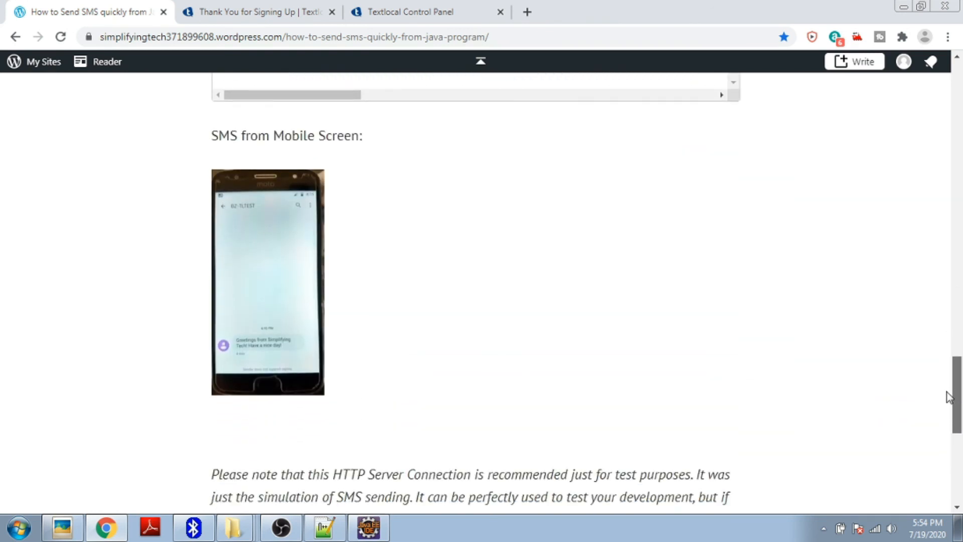
{"action": "scroll", "scroll_direction": "down", "scroll_amount": 3}
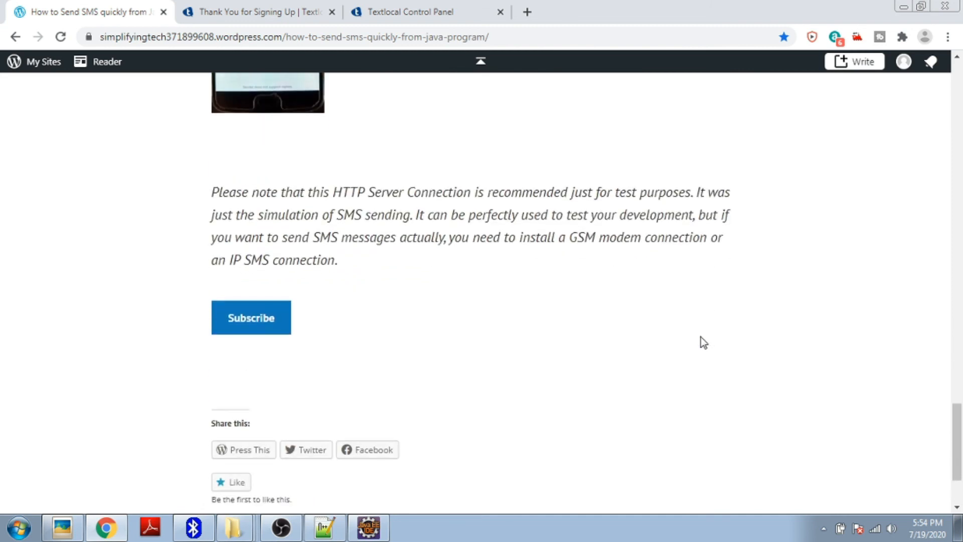
{"action": "mouse_move", "coordinate": [689, 290]}
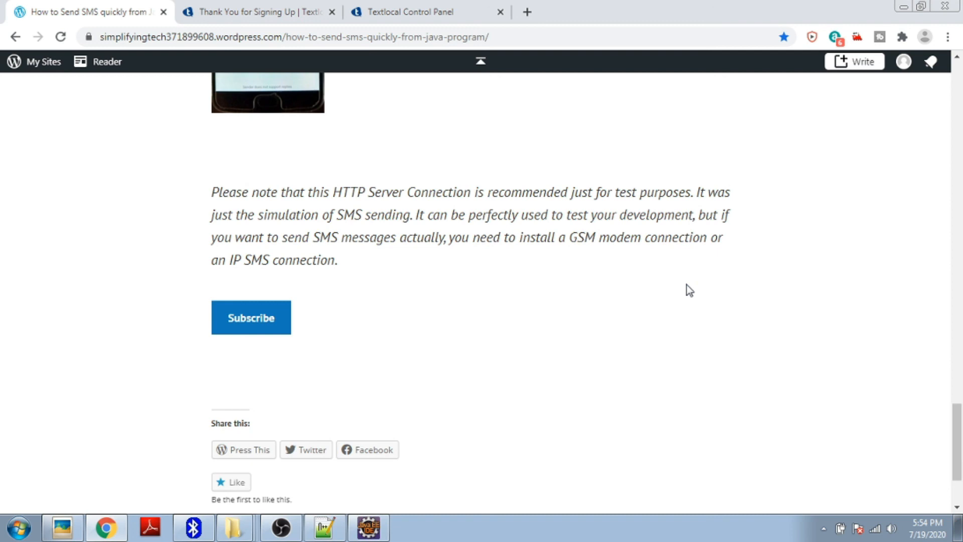
{"action": "scroll", "scroll_direction": "down", "scroll_amount": 3}
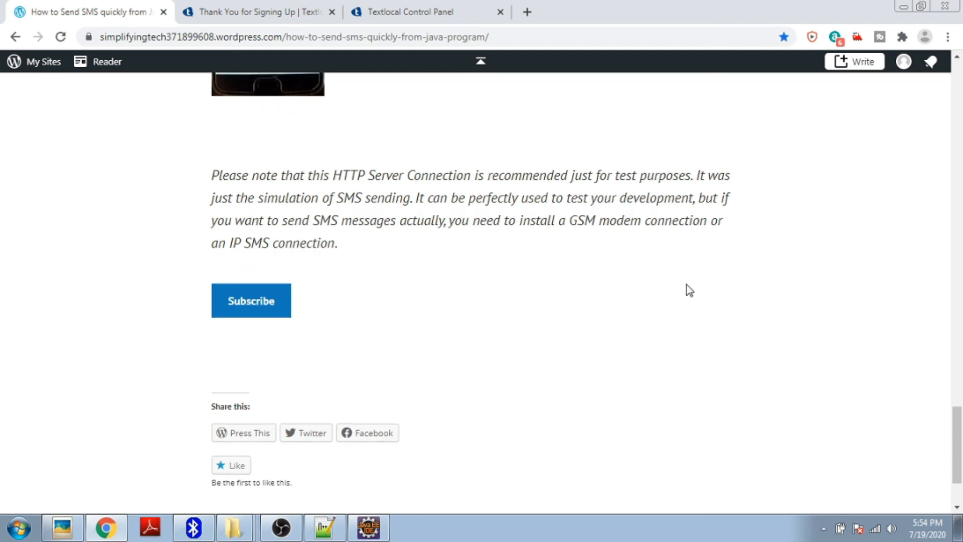